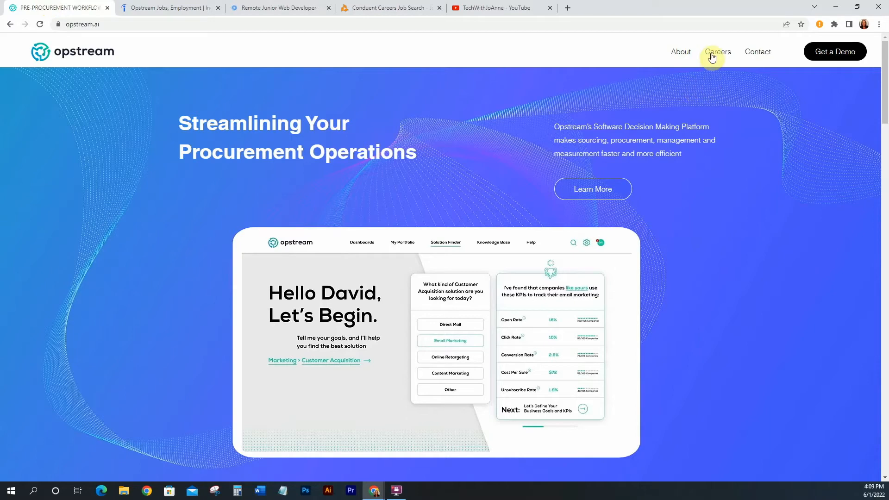
Step: Go to Opstream's Careers page from the site's top navigation
click(717, 51)
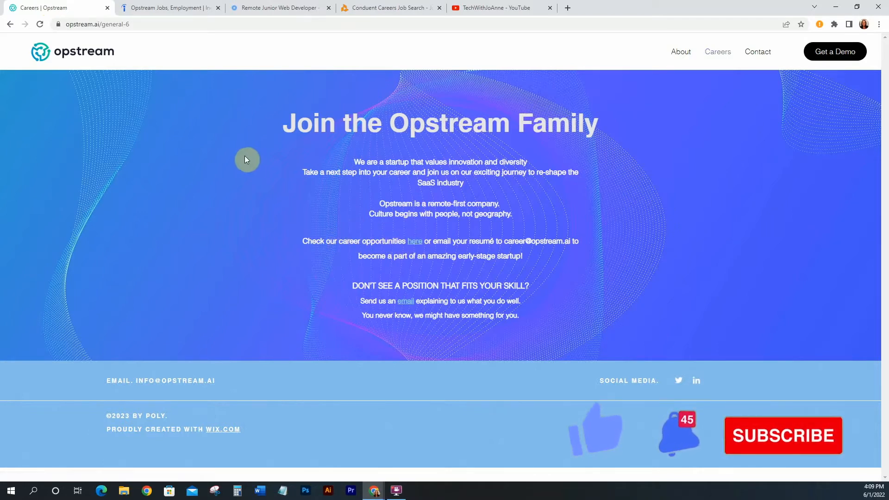
mouse_move(407, 198)
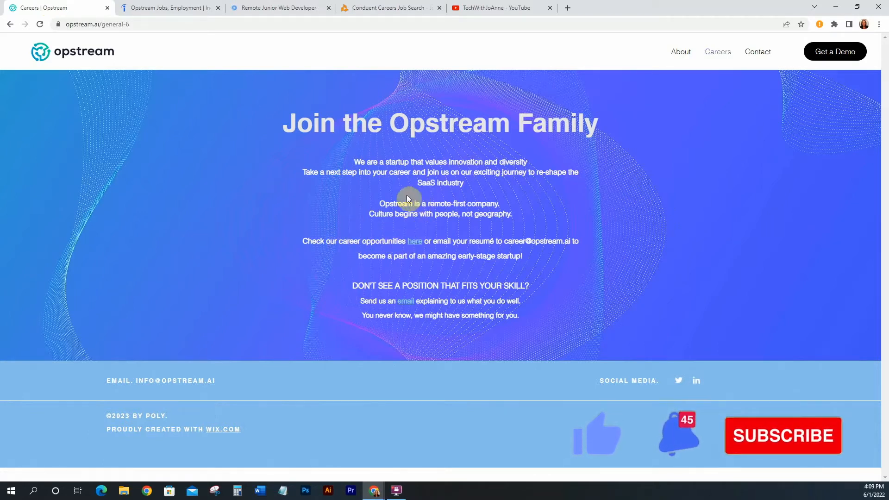
Step: Switch to the Indeed tab showing Opstream's Junior Product Manager remote listing, $65,000–$80,000
click(168, 7)
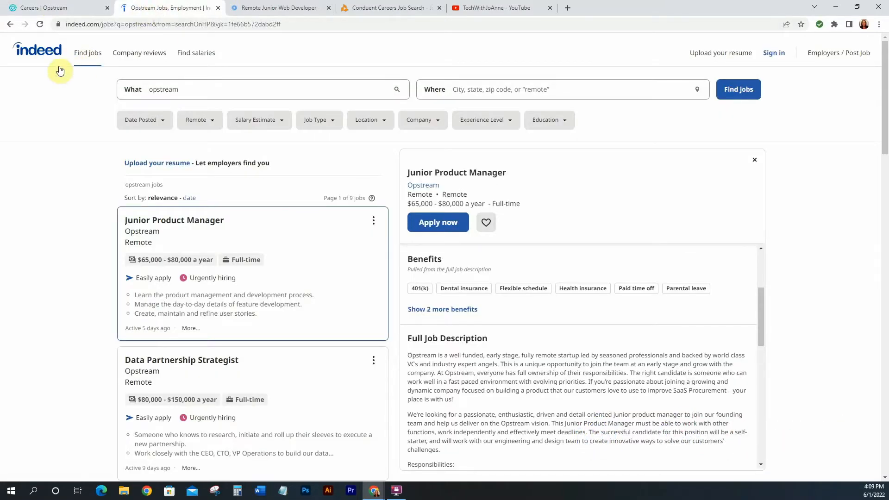
mouse_move(72, 69)
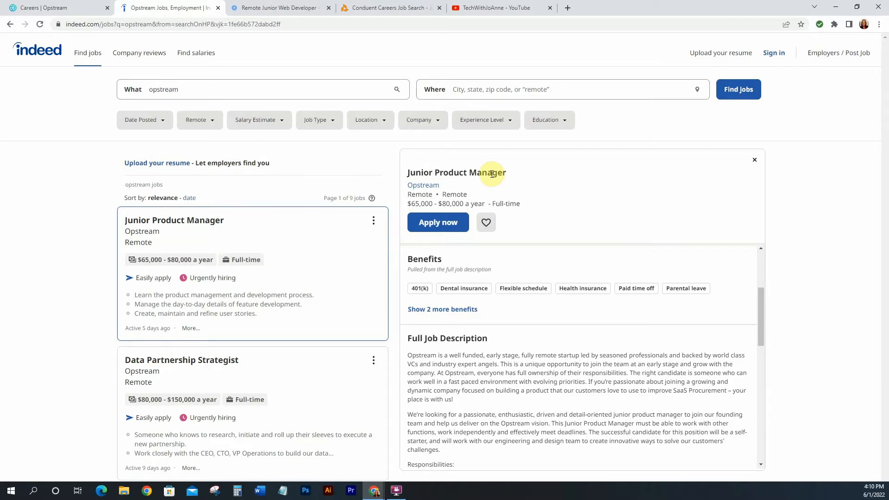
mouse_move(465, 194)
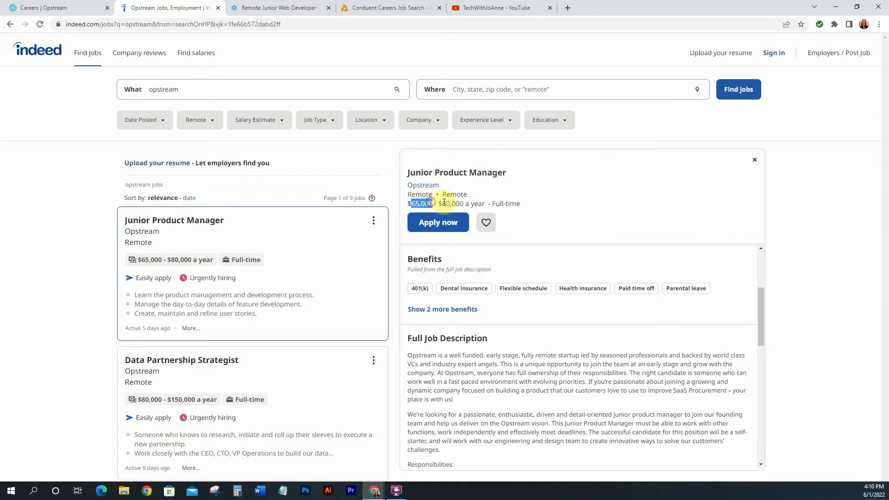
mouse_move(538, 205)
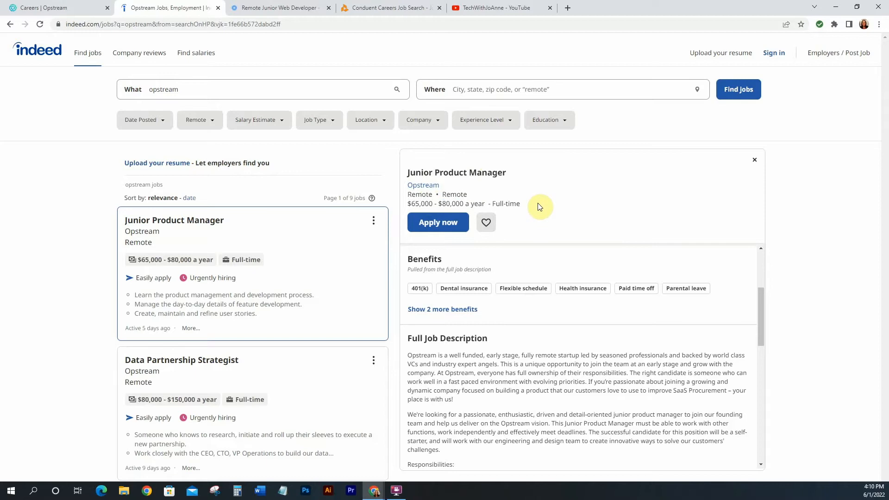
mouse_move(513, 229)
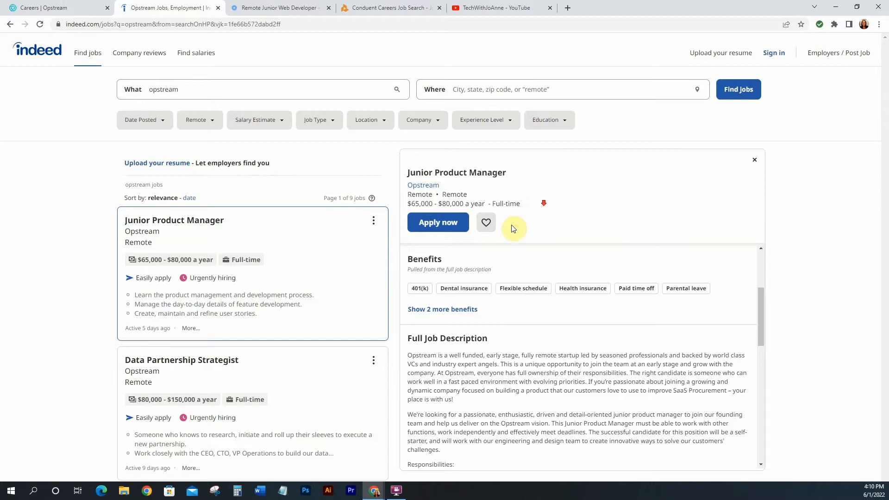
mouse_move(457, 288)
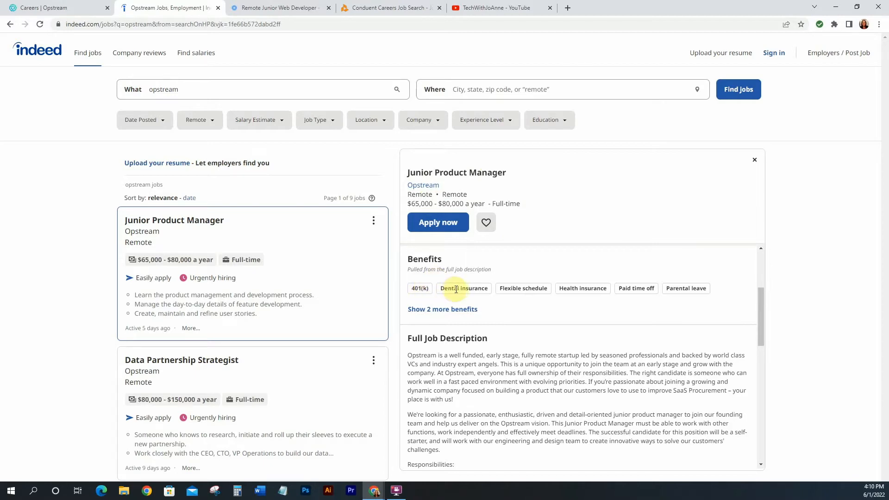
mouse_move(522, 288)
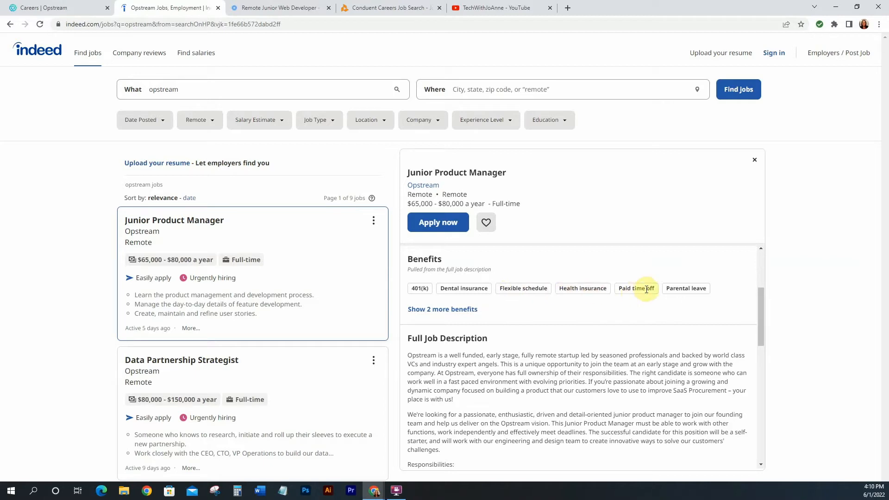
mouse_move(756, 305)
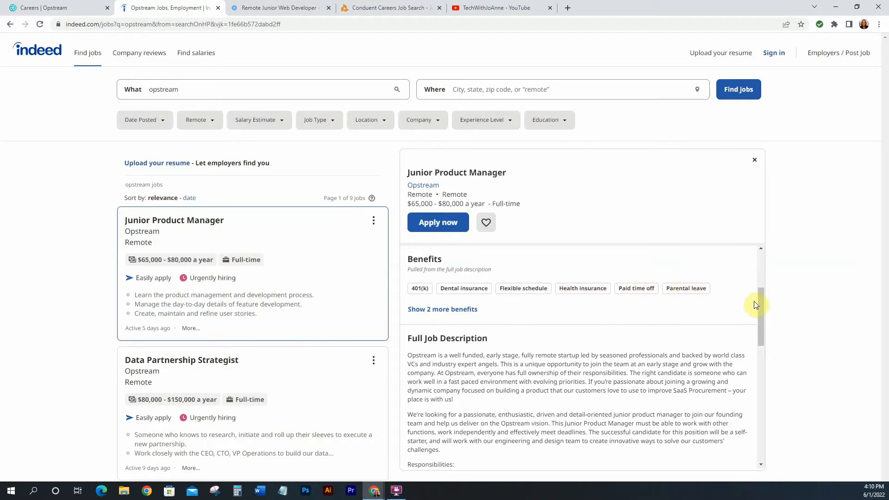
scroll(down, 3)
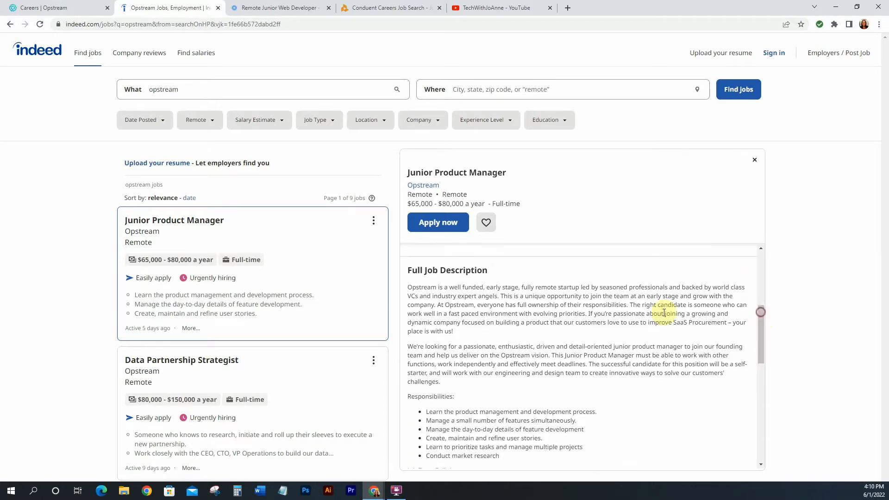
scroll(down, 3)
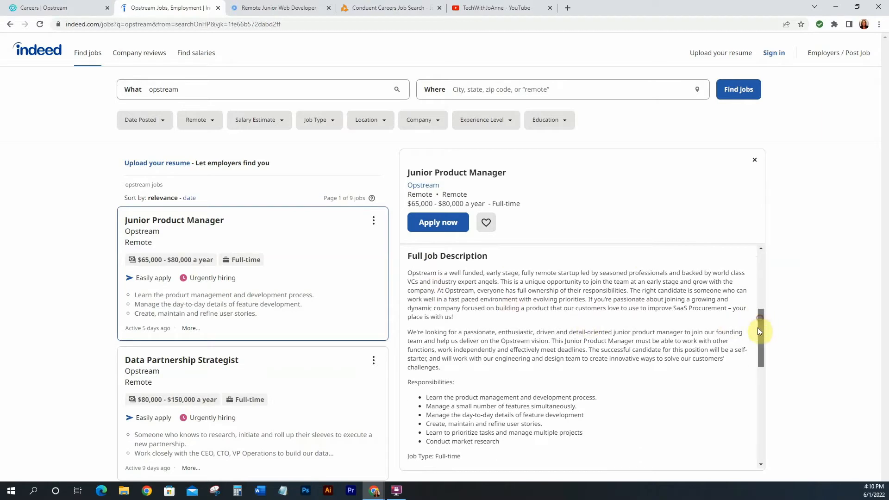
scroll(down, 3)
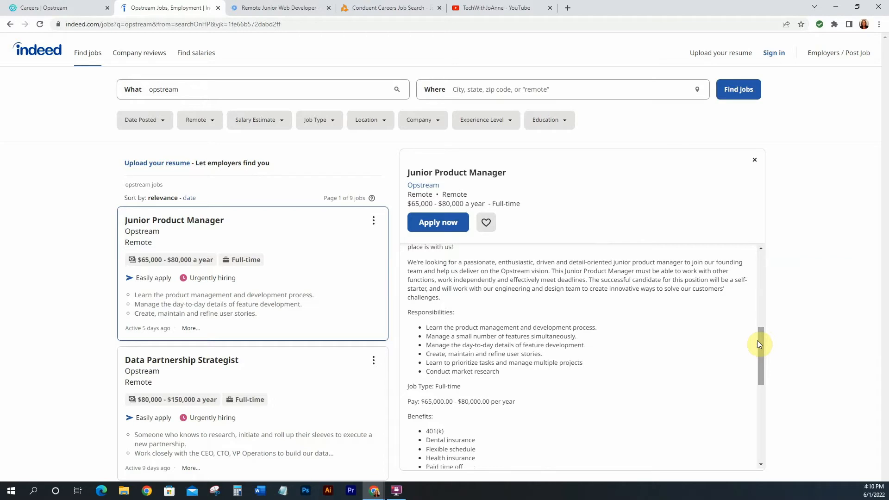
scroll(down, 3)
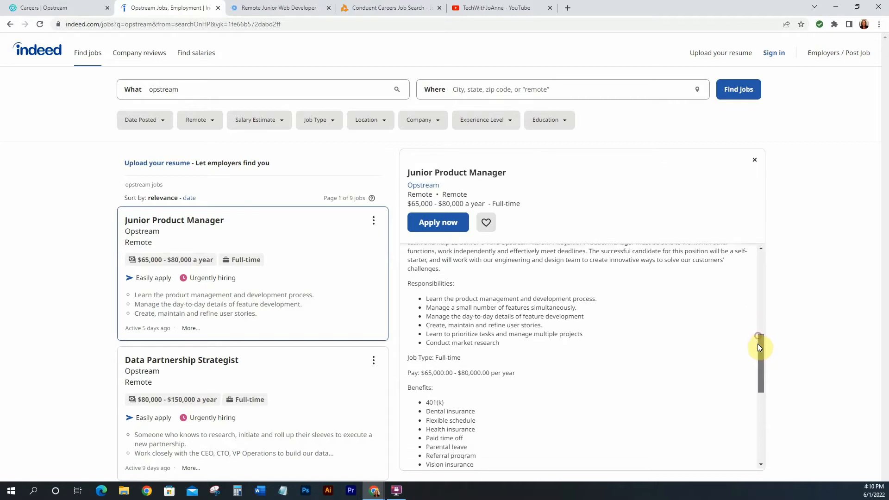
scroll(down, 3)
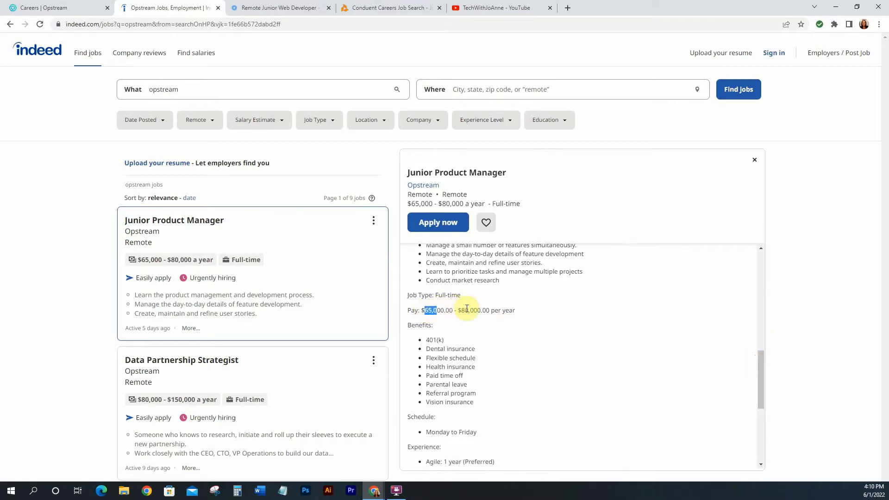
scroll(down, 3)
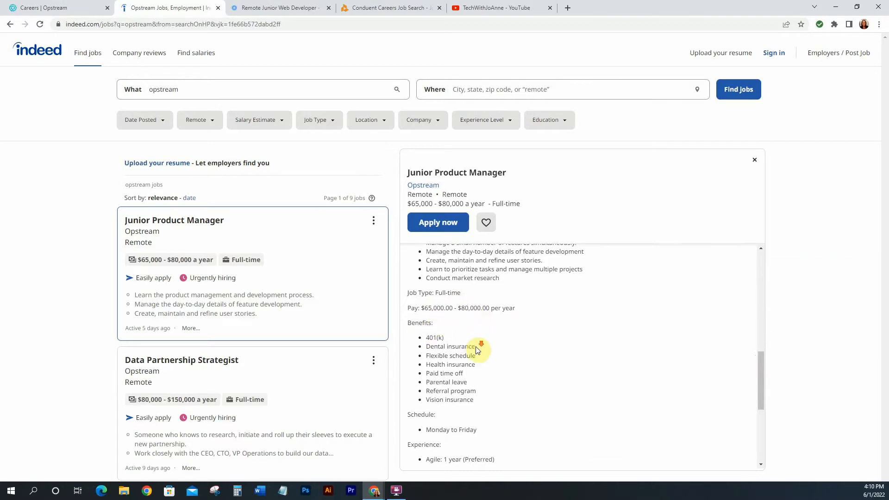
scroll(down, 3)
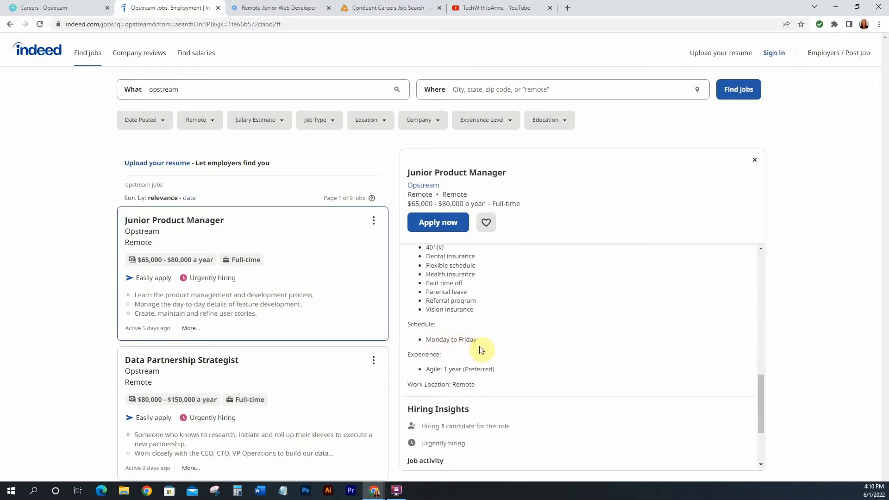
mouse_move(428, 369)
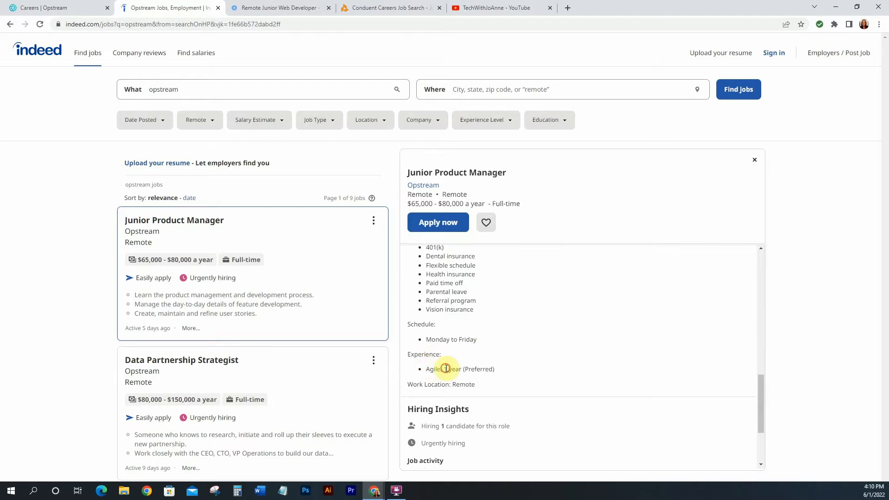
double_click(455, 369)
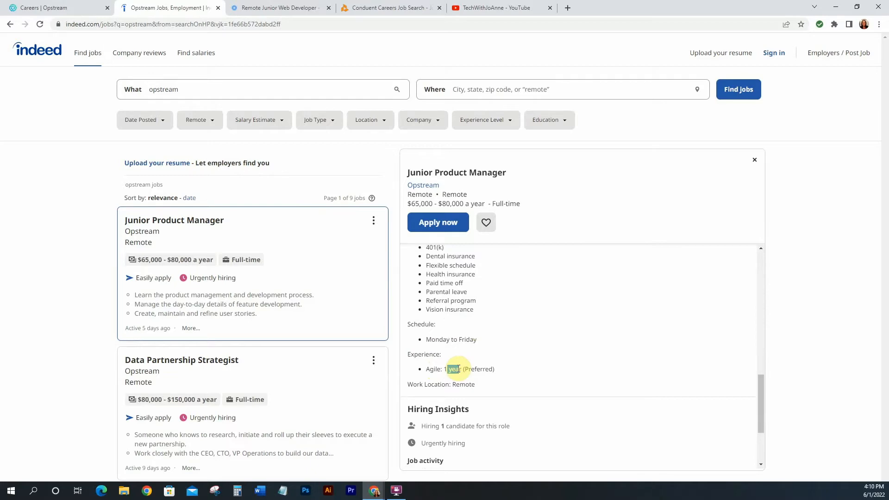
mouse_move(505, 372)
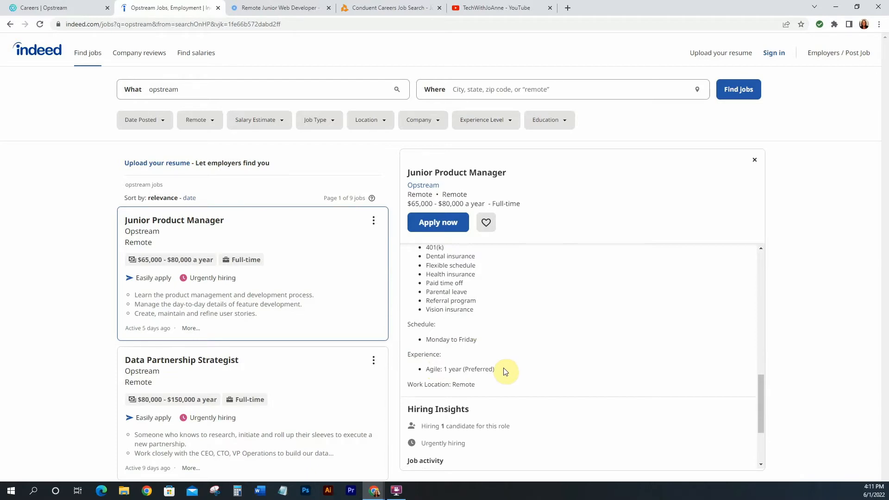
scroll(down, 3)
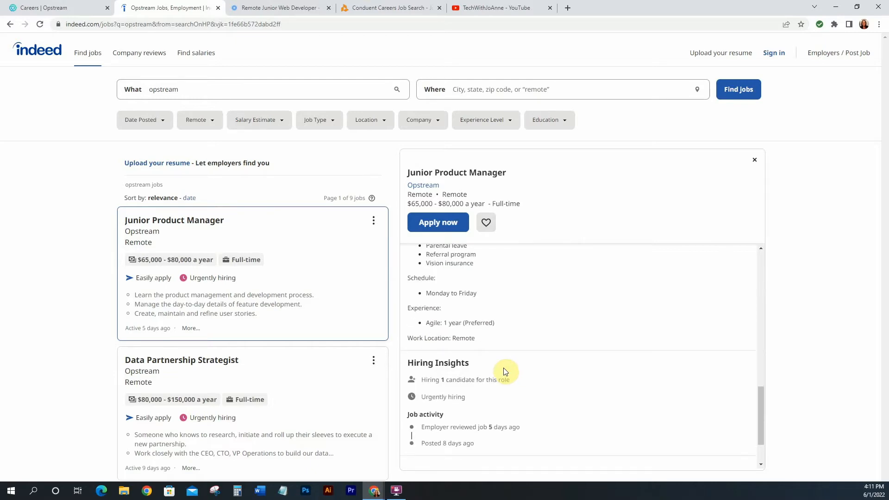
scroll(down, 3)
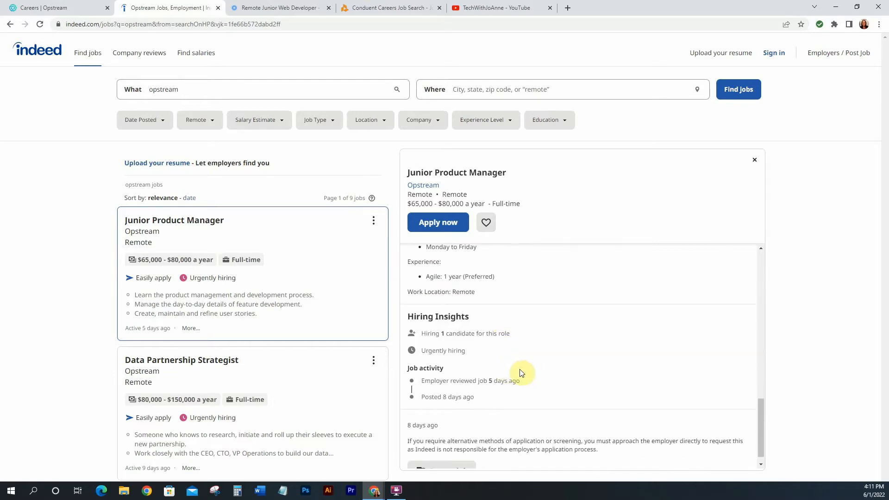
scroll(up, 3)
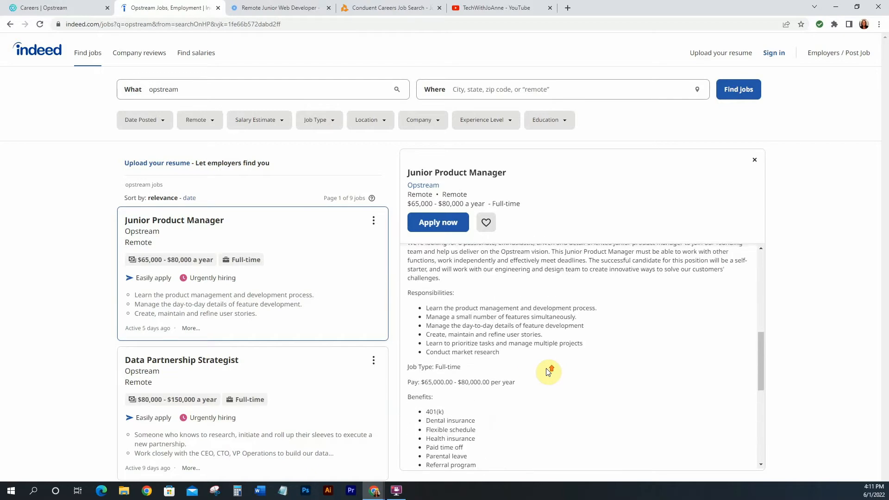
scroll(up, 3)
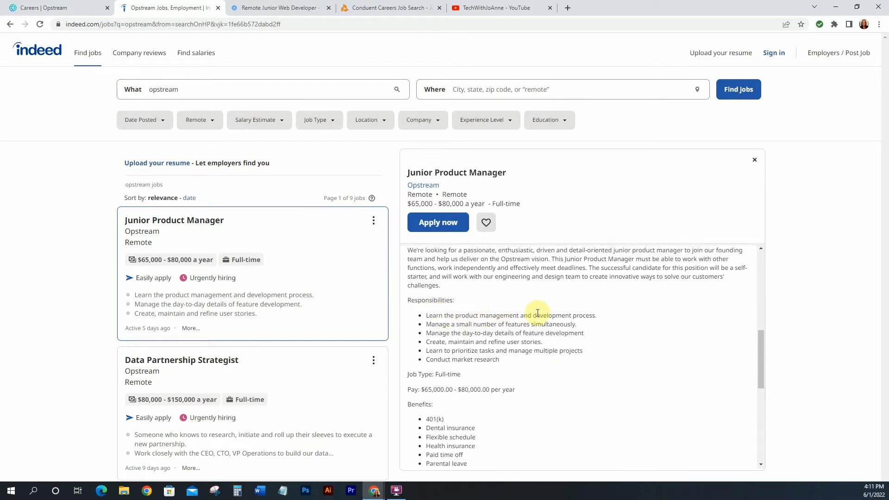
mouse_move(502, 322)
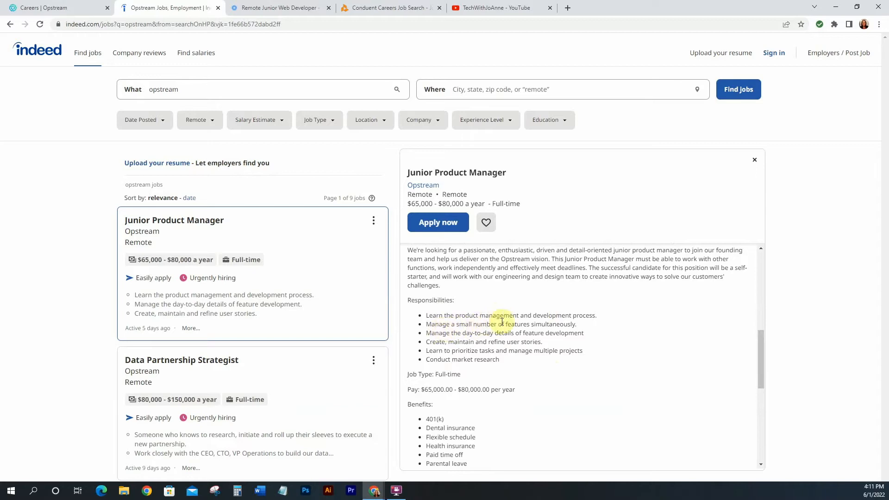
mouse_move(443, 335)
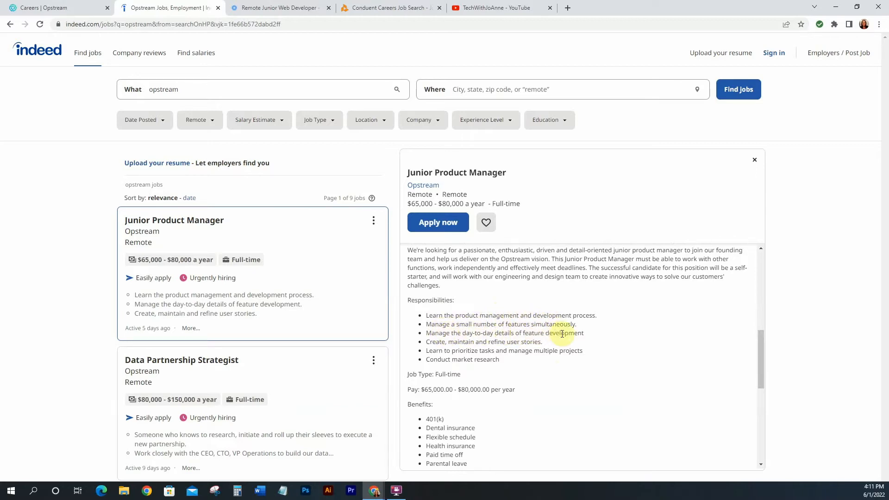
mouse_move(469, 342)
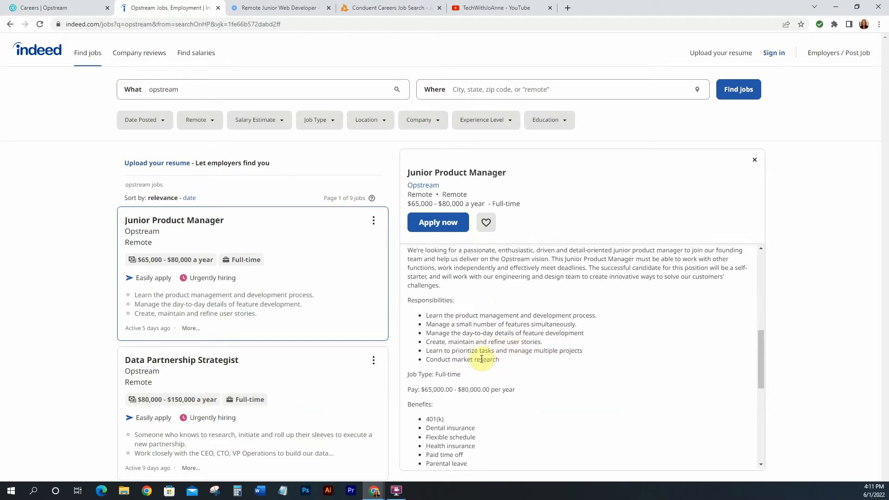
mouse_move(501, 362)
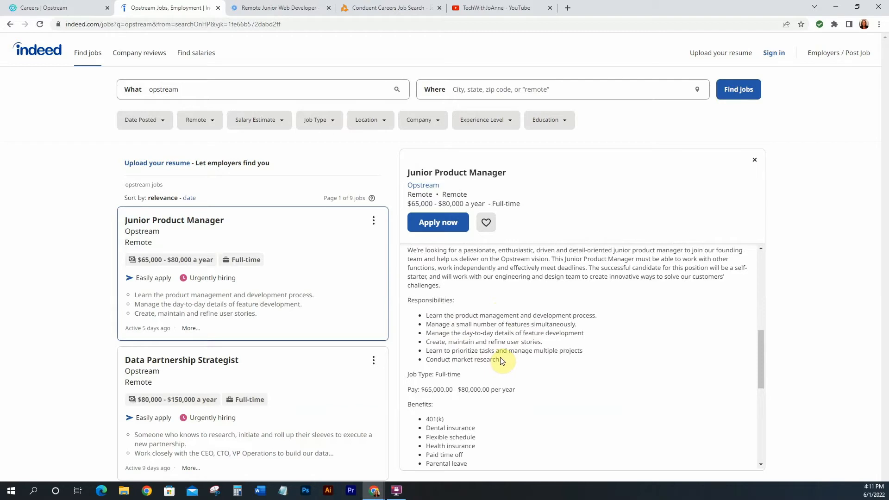
mouse_move(11, 145)
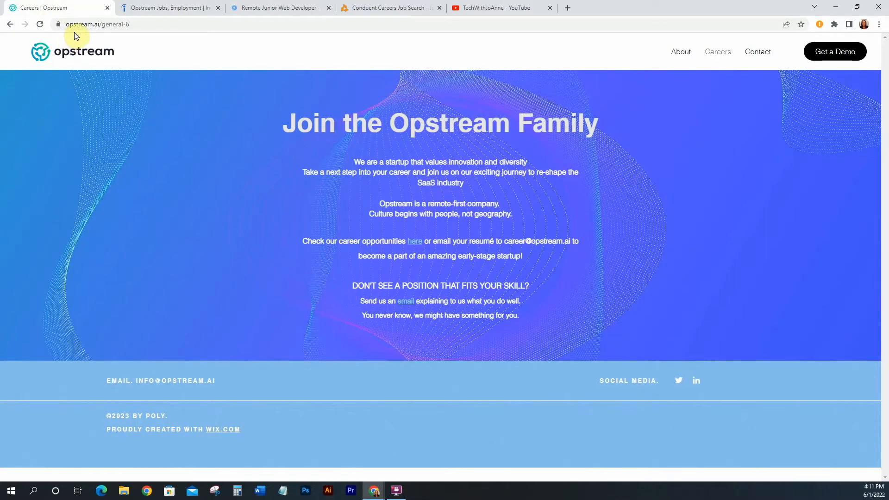
mouse_move(717, 61)
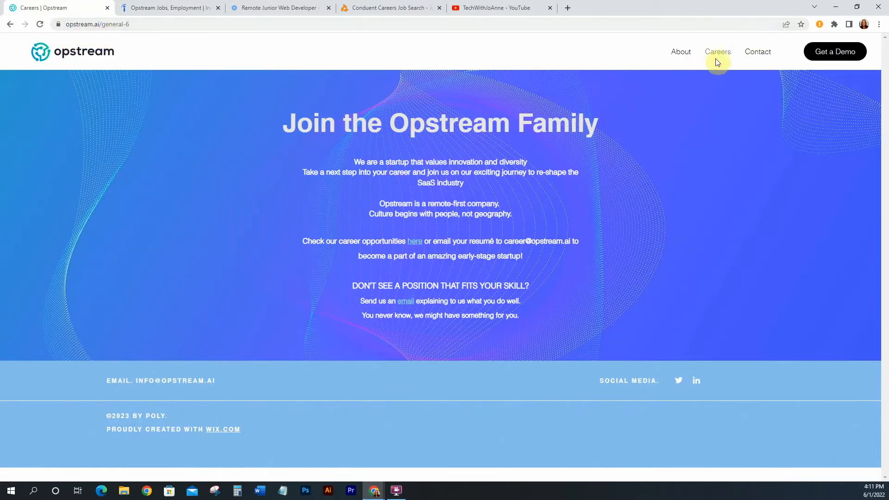
Step: Return to the Indeed 'Opstream Jobs, Employment' tab with the Junior Product Manager posting
click(168, 8)
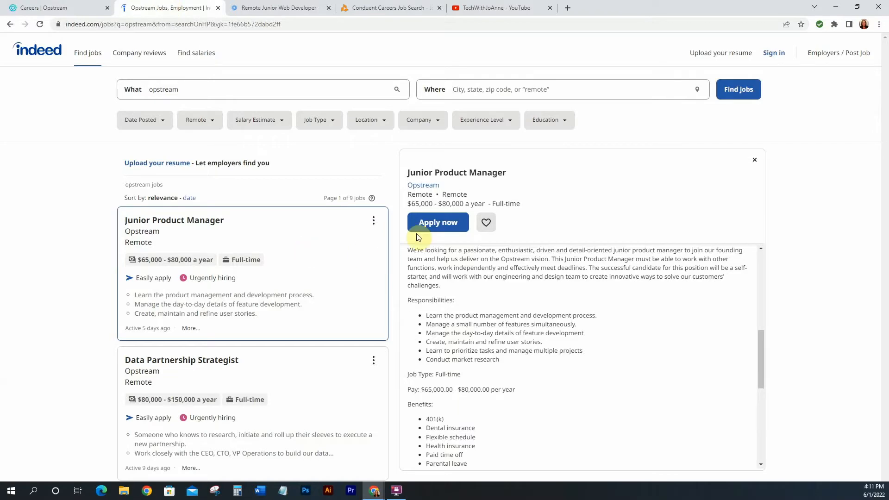
mouse_move(441, 175)
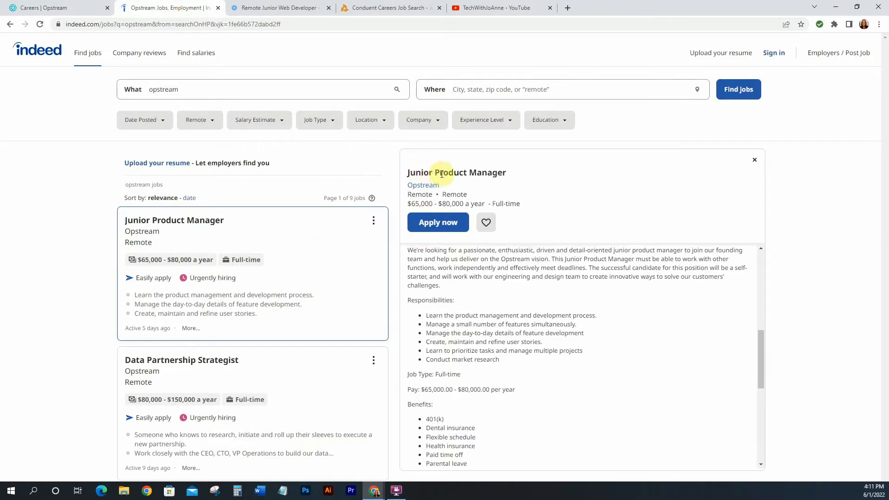
mouse_move(503, 189)
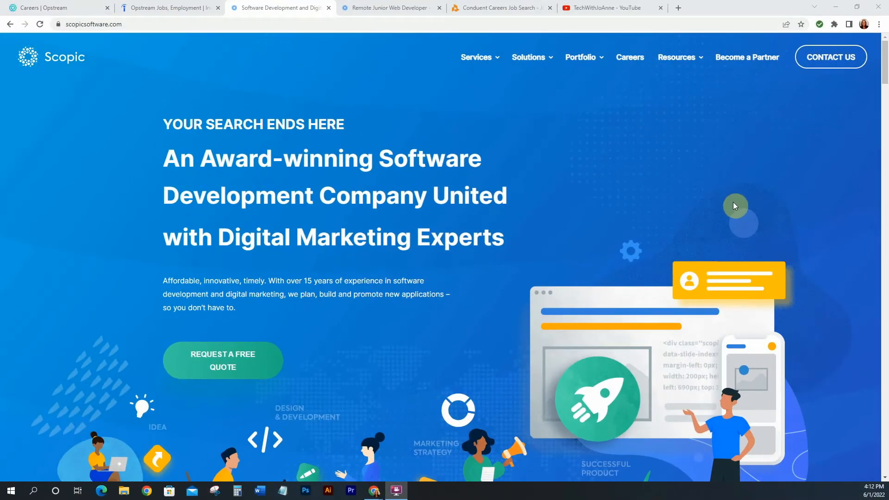
mouse_move(734, 205)
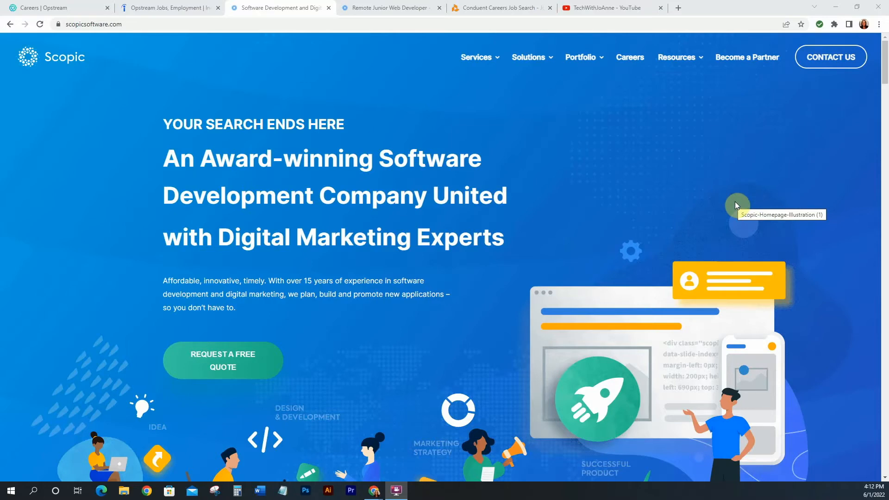
scroll(down, 3)
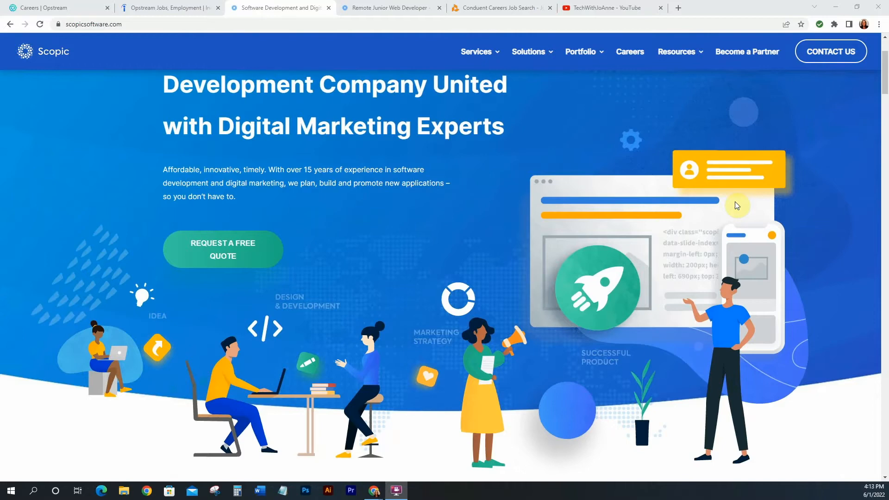
scroll(up, 3)
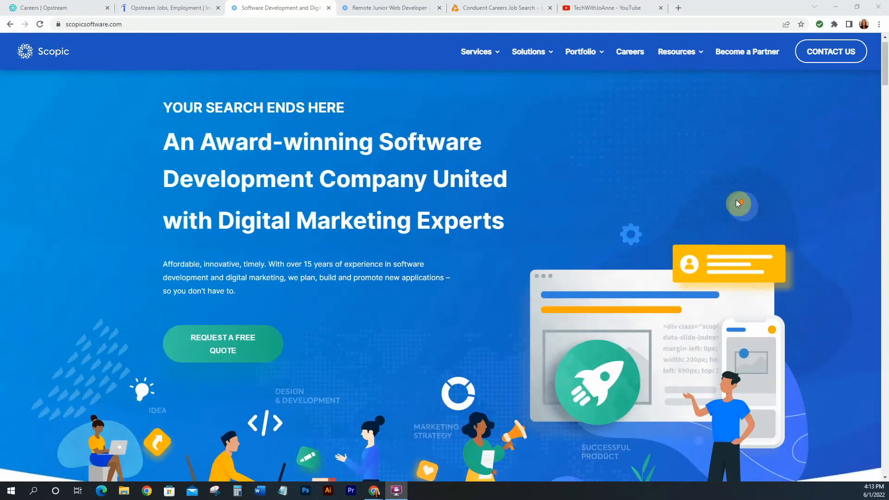
scroll(down, 3)
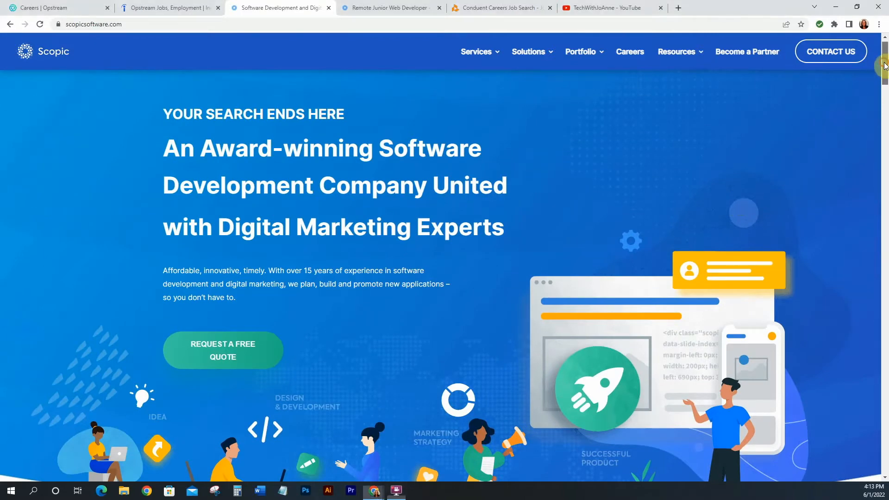
scroll(down, 3)
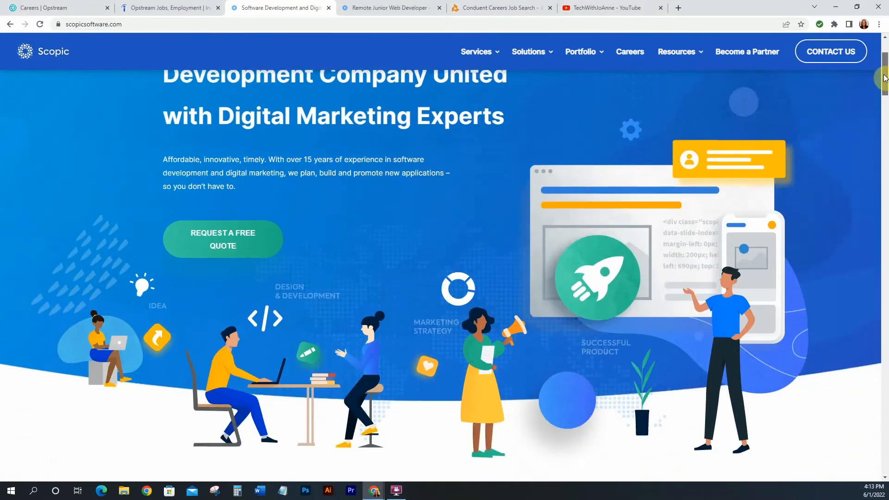
scroll(down, 3)
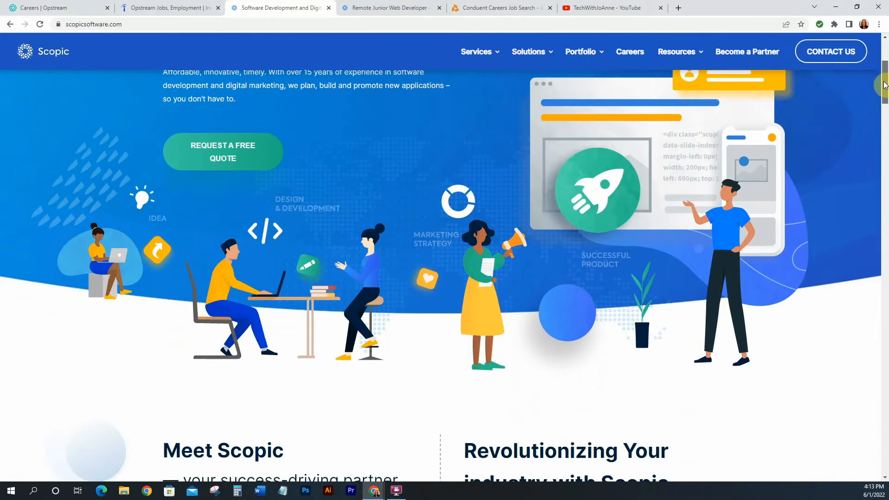
scroll(down, 3)
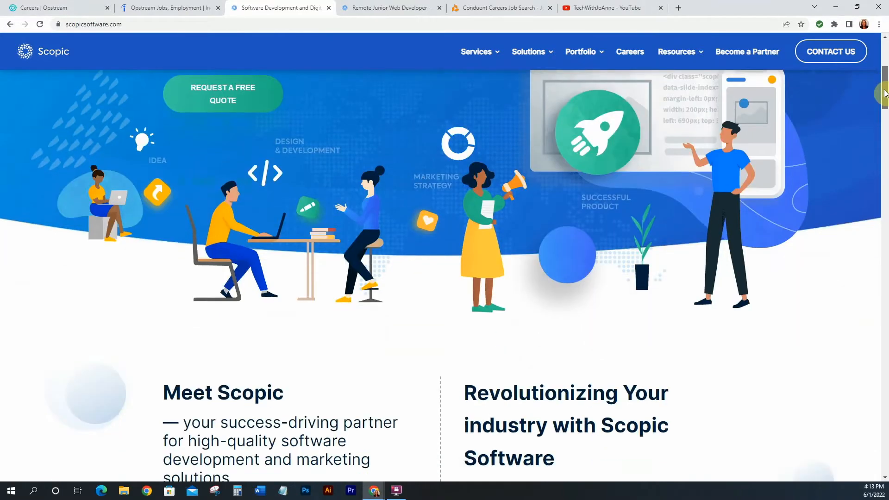
scroll(down, 3)
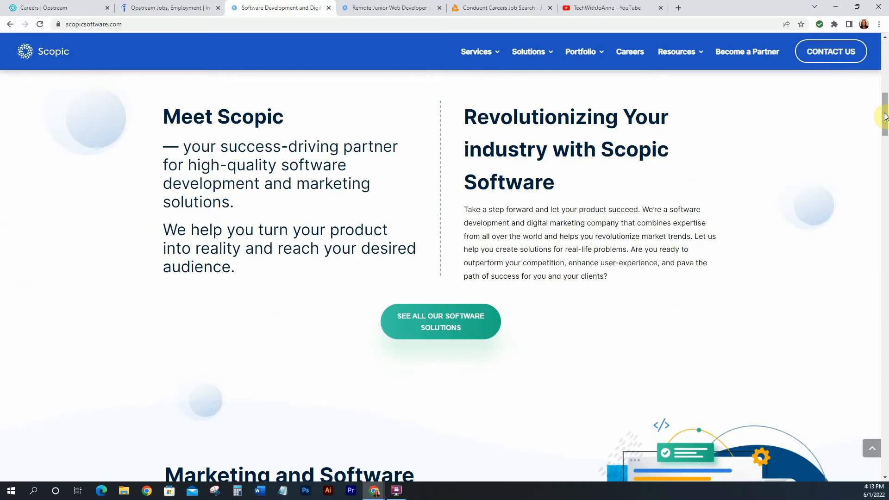
scroll(down, 3)
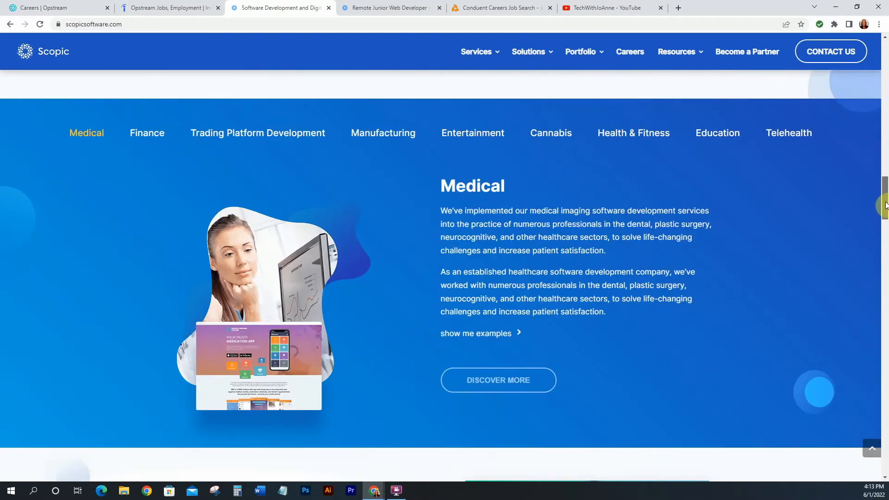
scroll(up, 3)
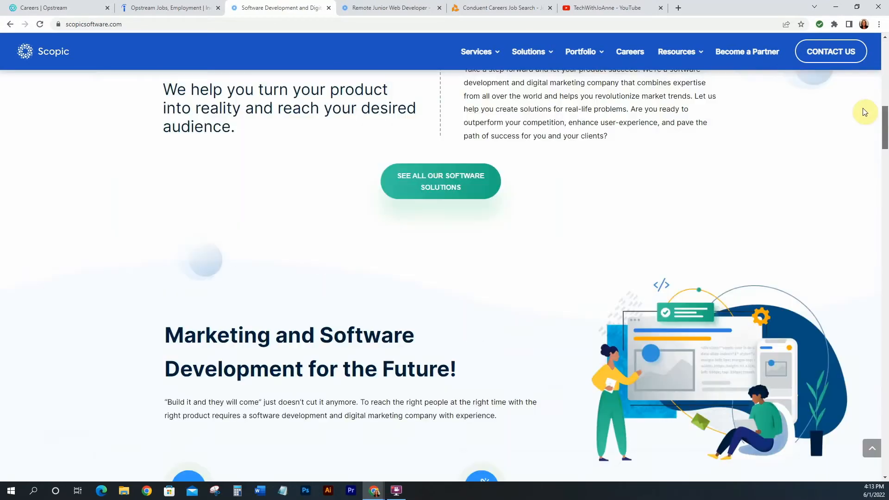
scroll(up, 3)
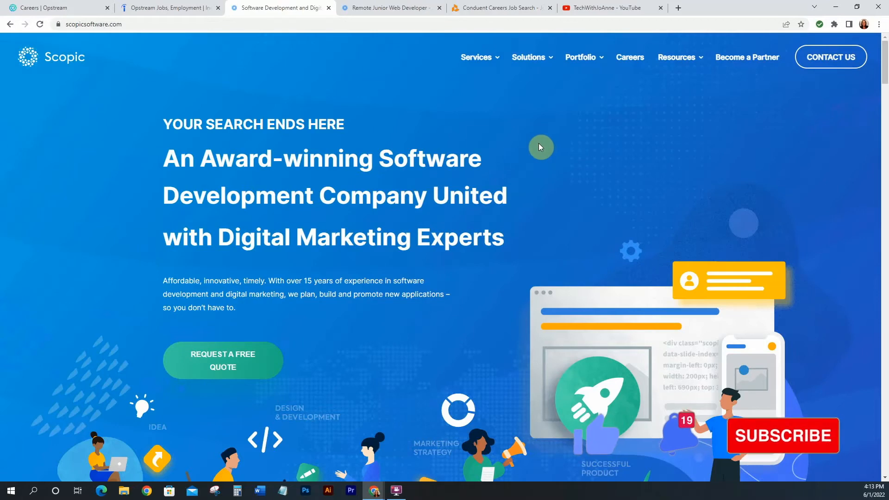
mouse_move(370, 126)
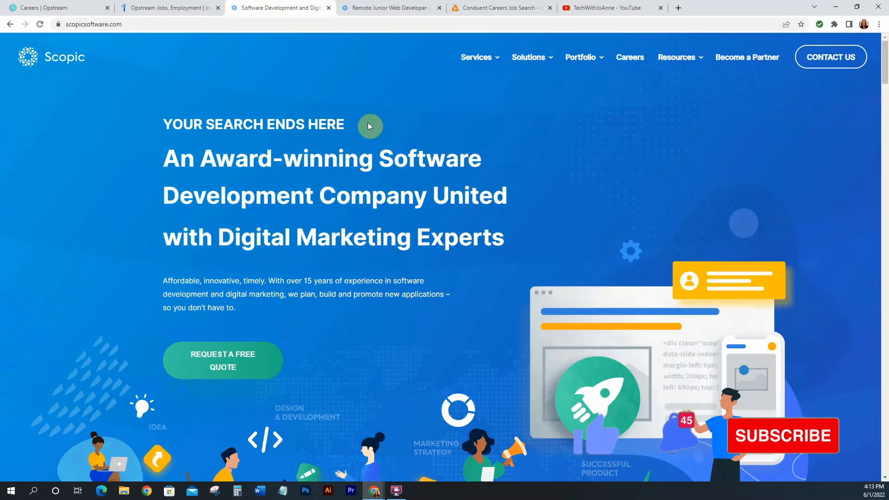
Step: View Scopic's Remote Junior Web Developer page, reading perks down to 'Find your ideal position'
click(389, 7)
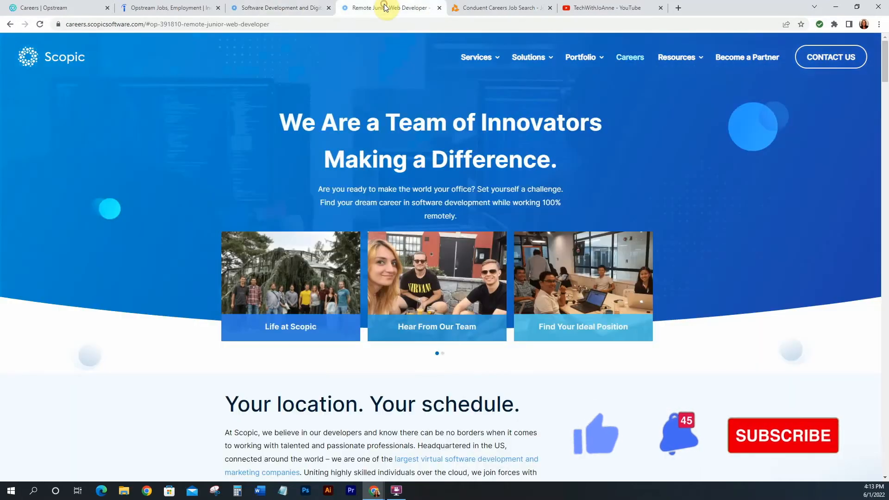
mouse_move(577, 112)
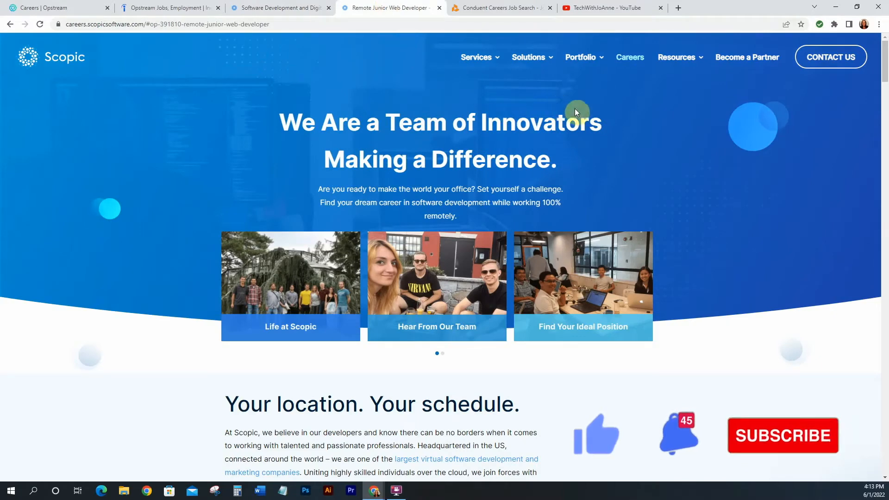
scroll(down, 3)
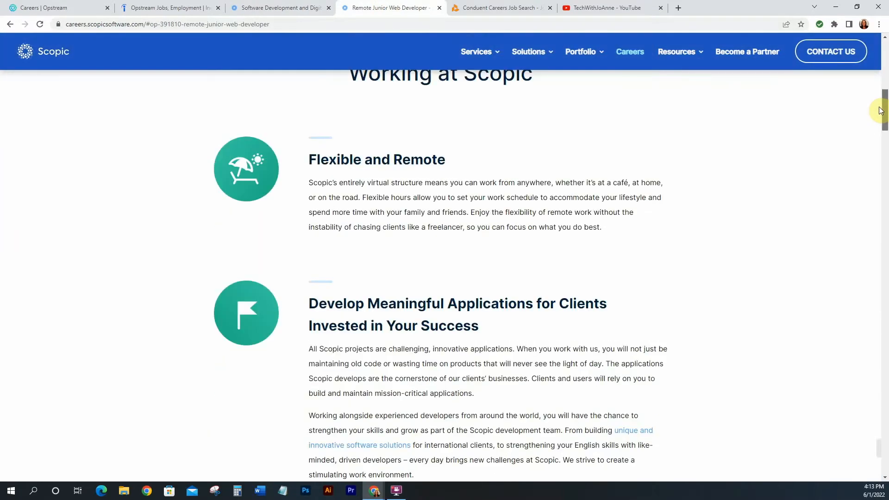
scroll(down, 3)
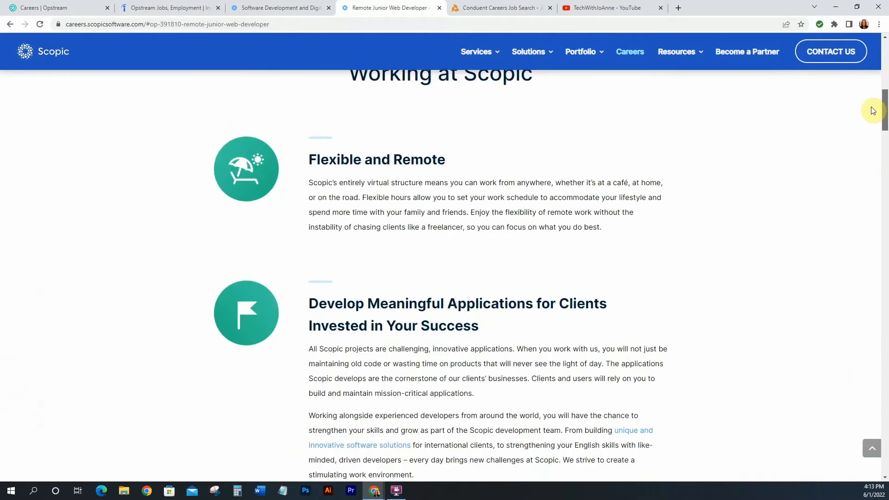
scroll(down, 3)
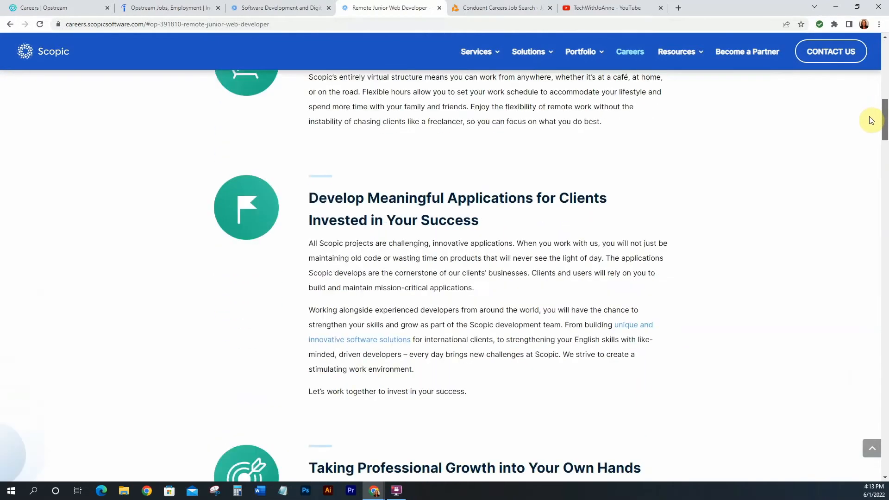
scroll(down, 3)
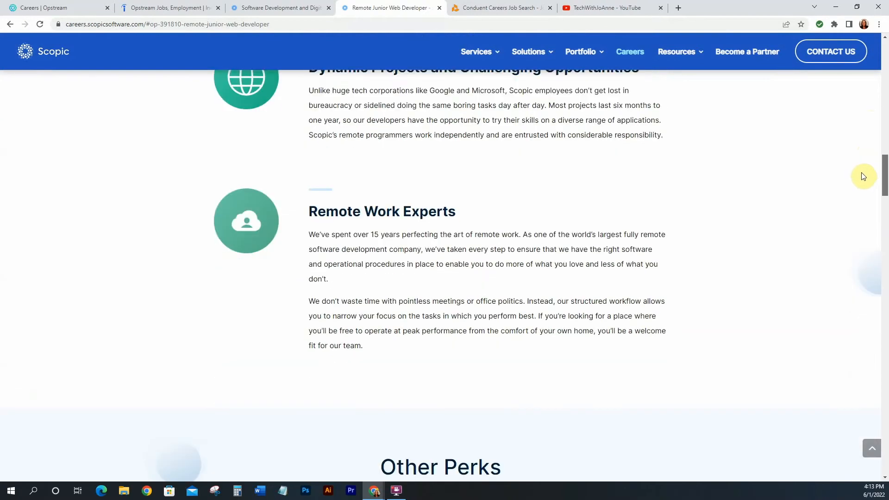
scroll(down, 3)
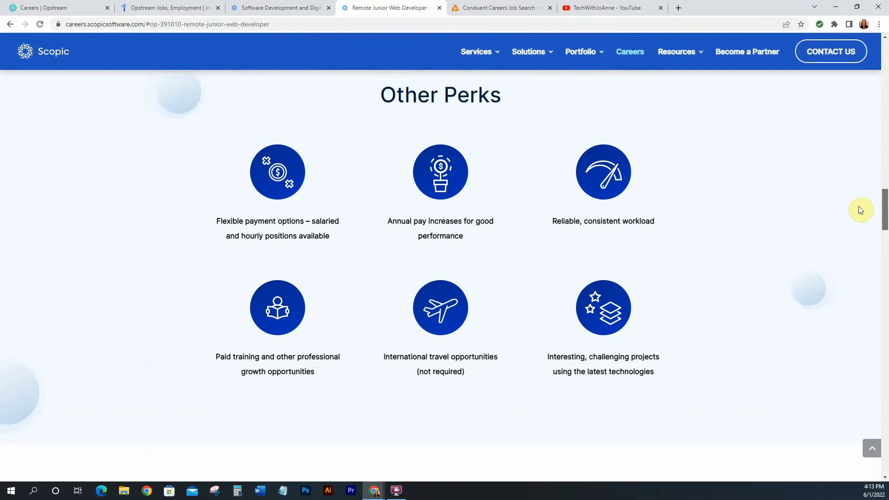
scroll(down, 3)
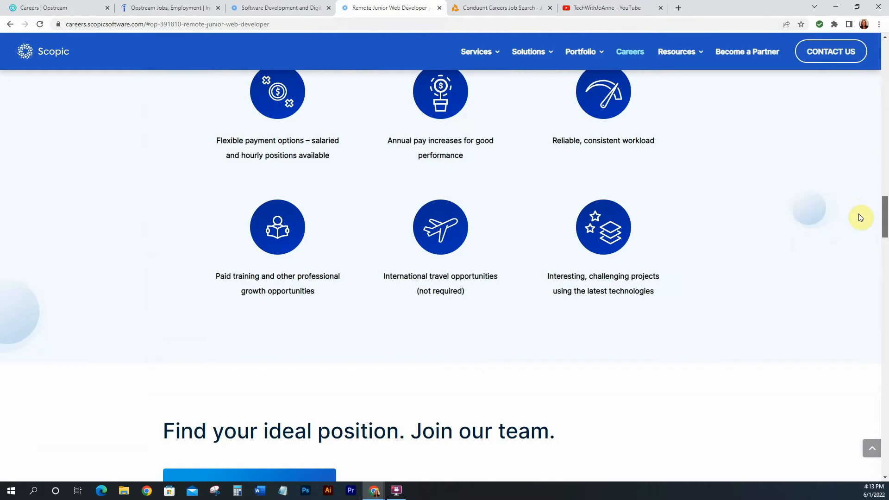
scroll(down, 3)
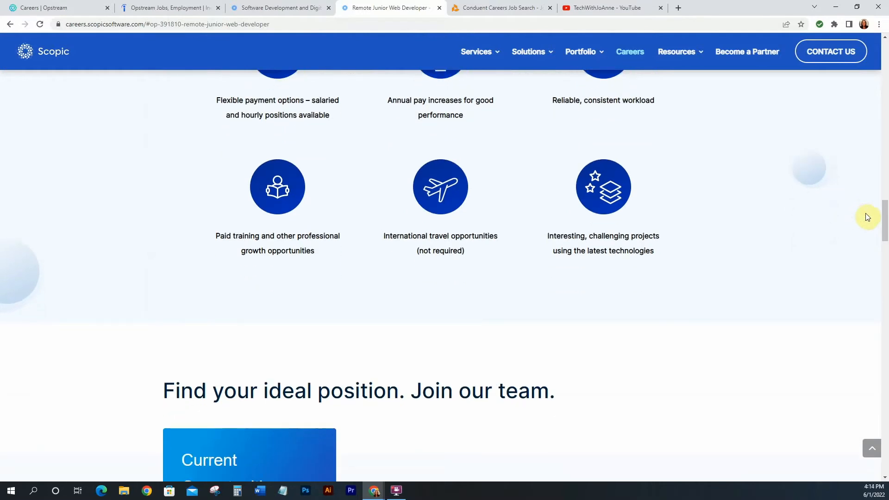
scroll(down, 3)
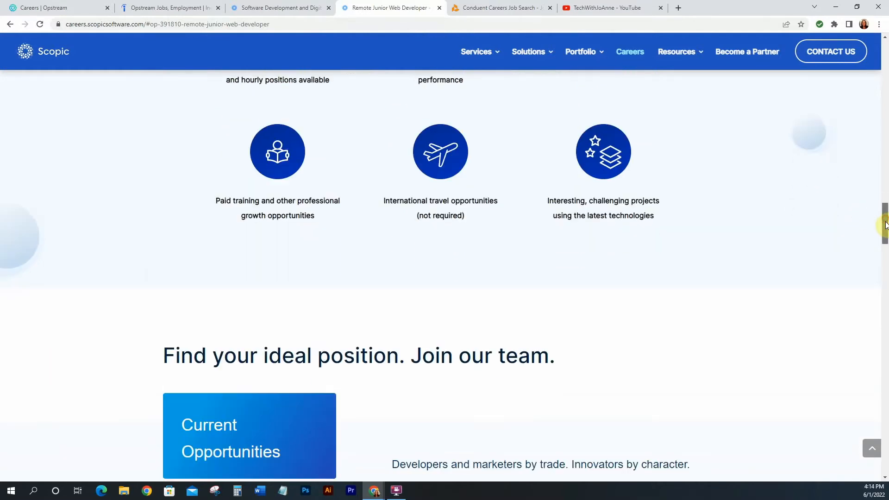
mouse_move(636, 211)
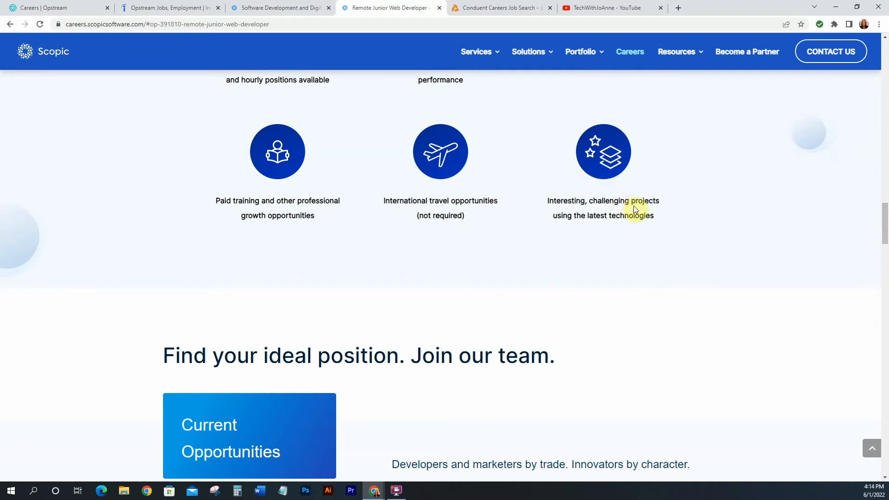
mouse_move(530, 202)
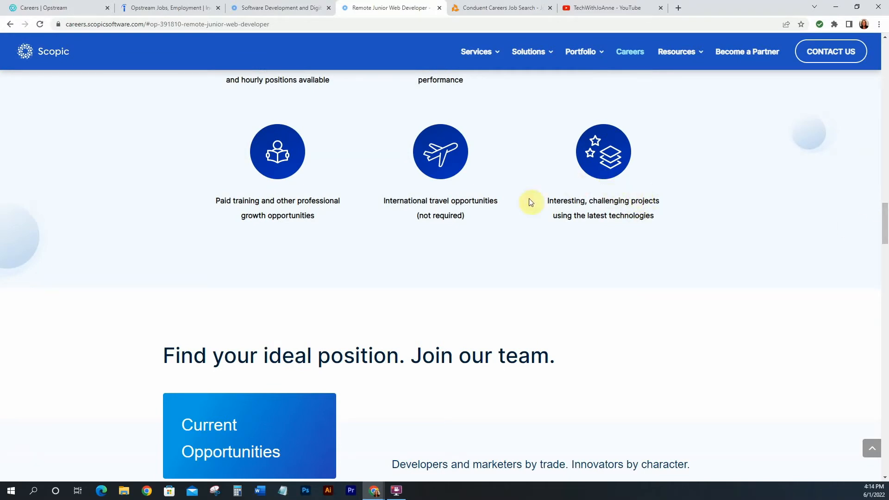
mouse_move(562, 211)
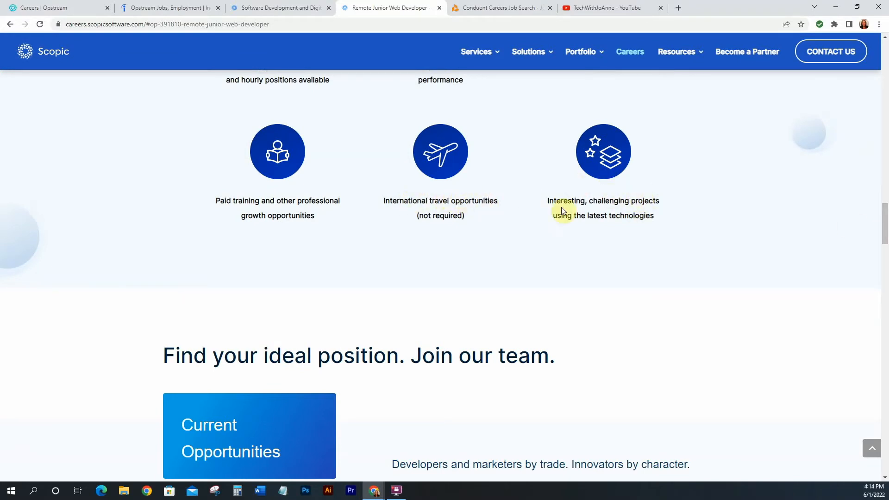
scroll(down, 3)
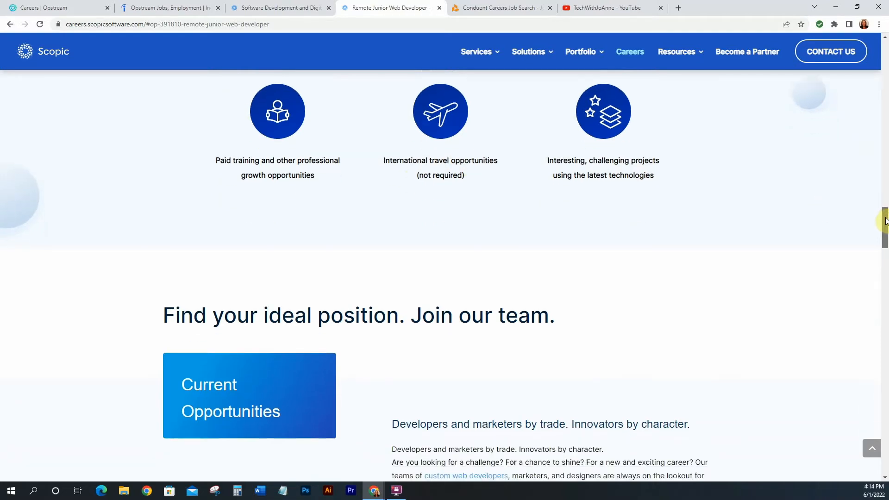
scroll(down, 3)
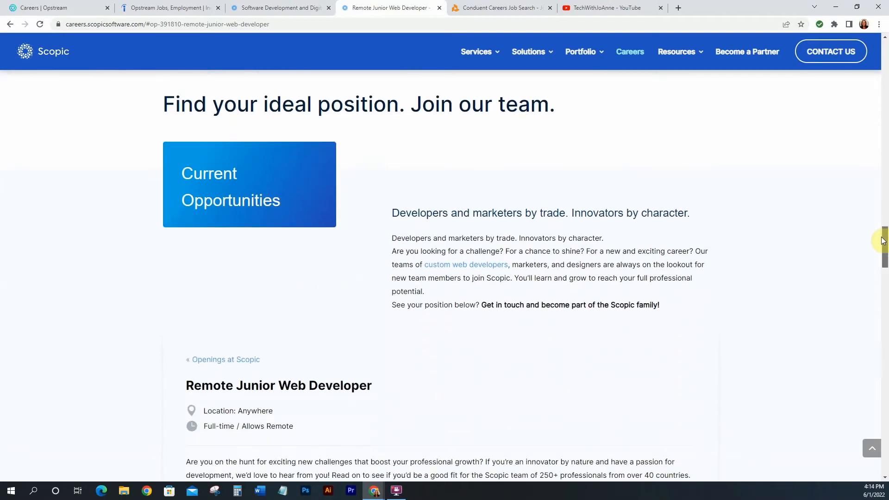
scroll(down, 3)
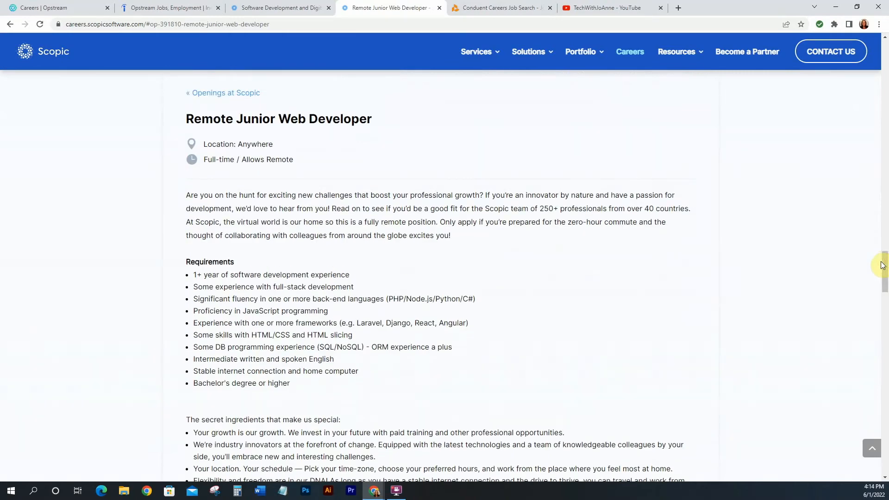
scroll(down, 3)
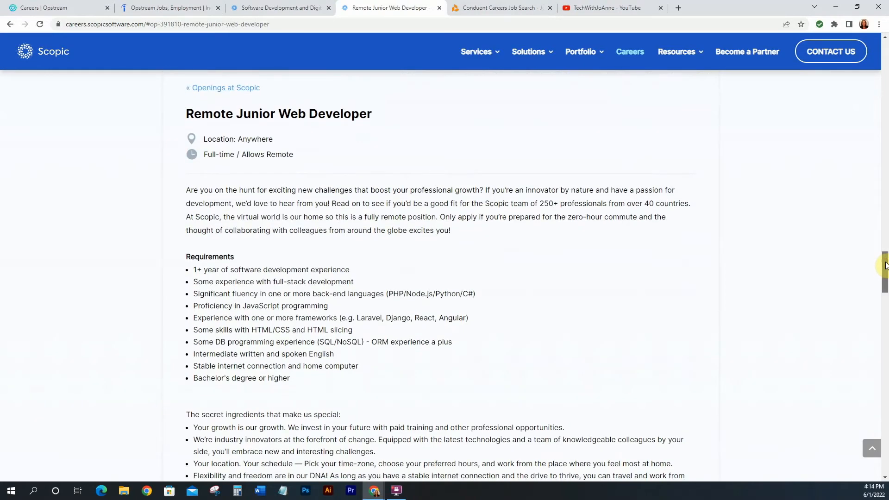
scroll(down, 3)
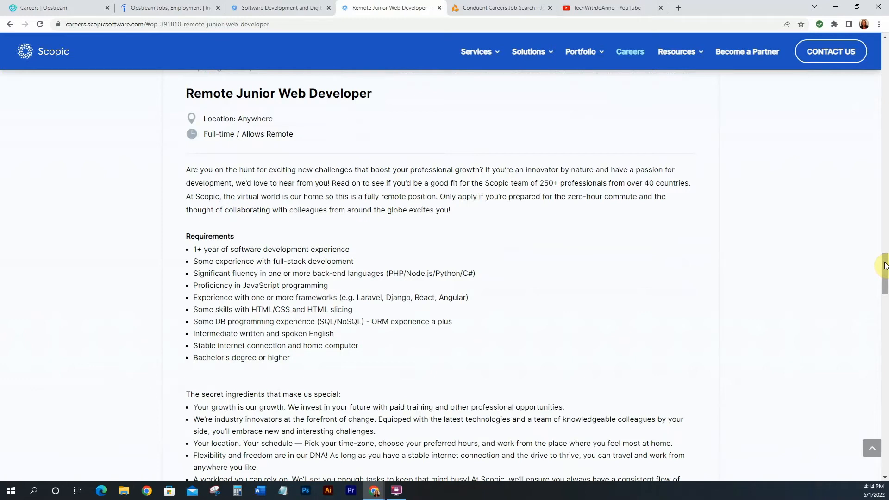
scroll(down, 3)
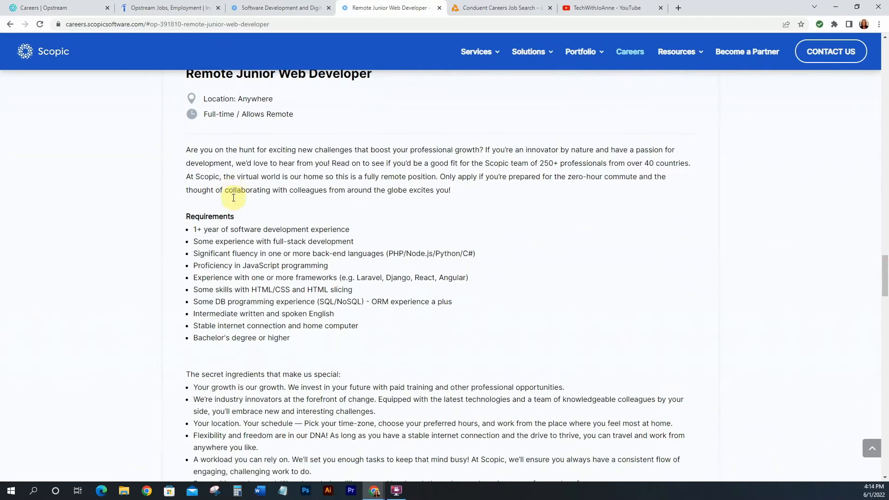
mouse_move(268, 232)
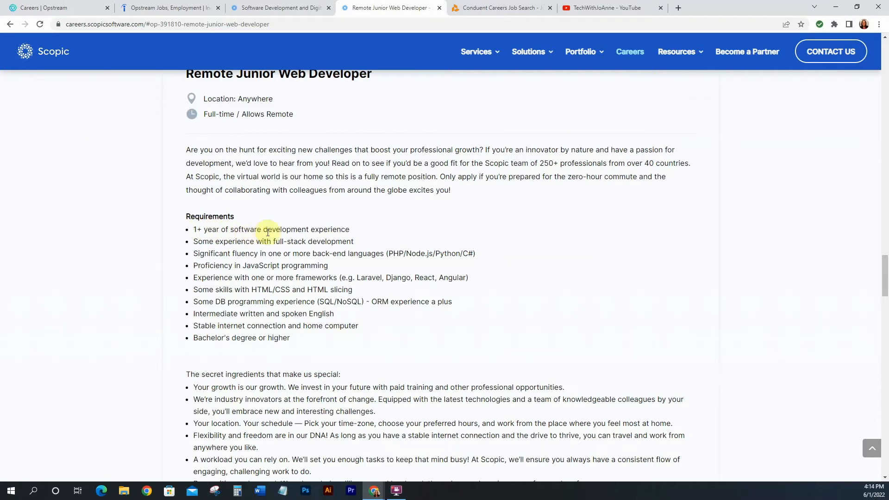
mouse_move(367, 233)
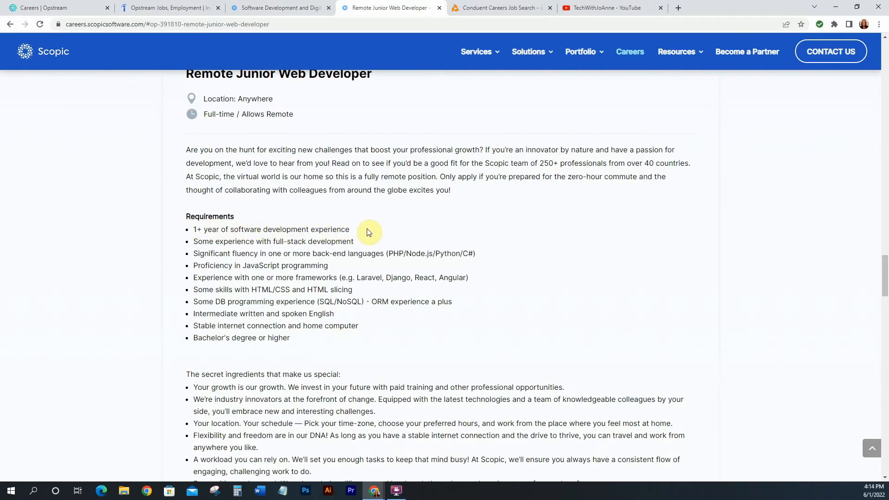
mouse_move(377, 231)
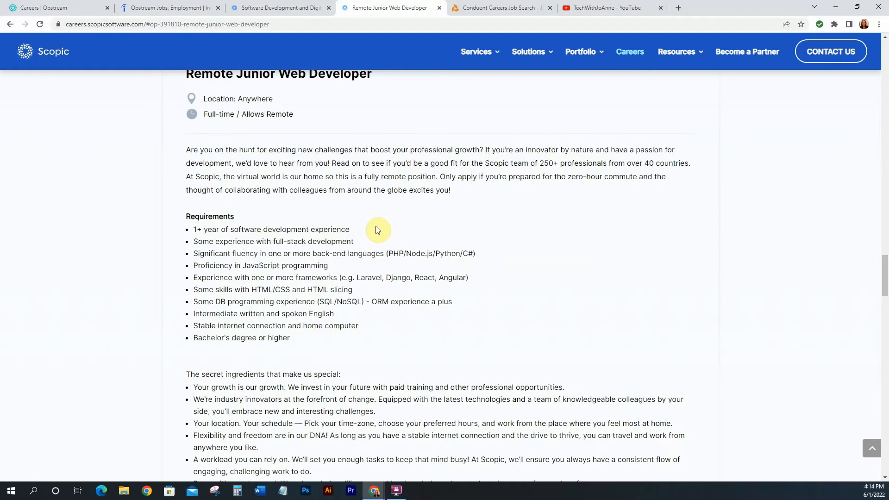
mouse_move(214, 250)
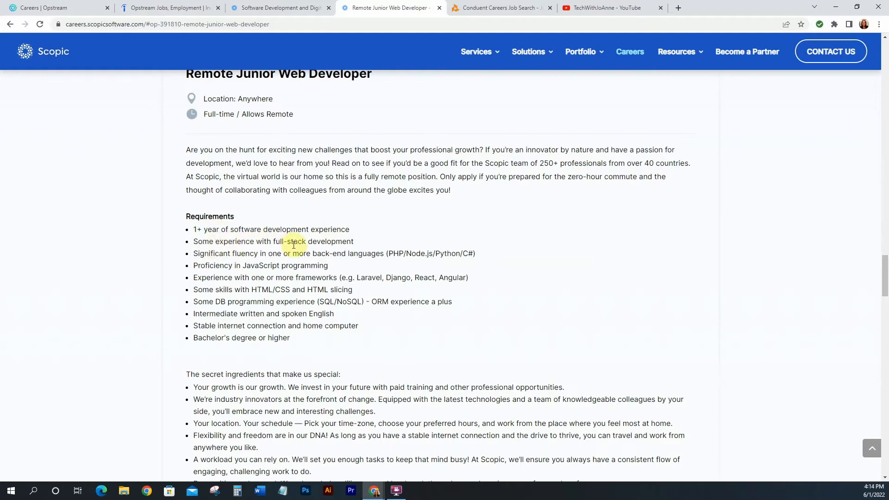
mouse_move(248, 254)
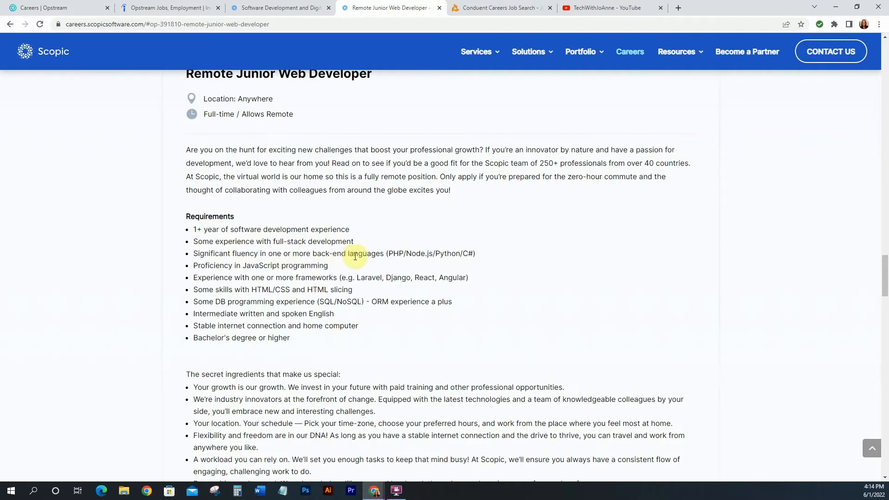
mouse_move(426, 253)
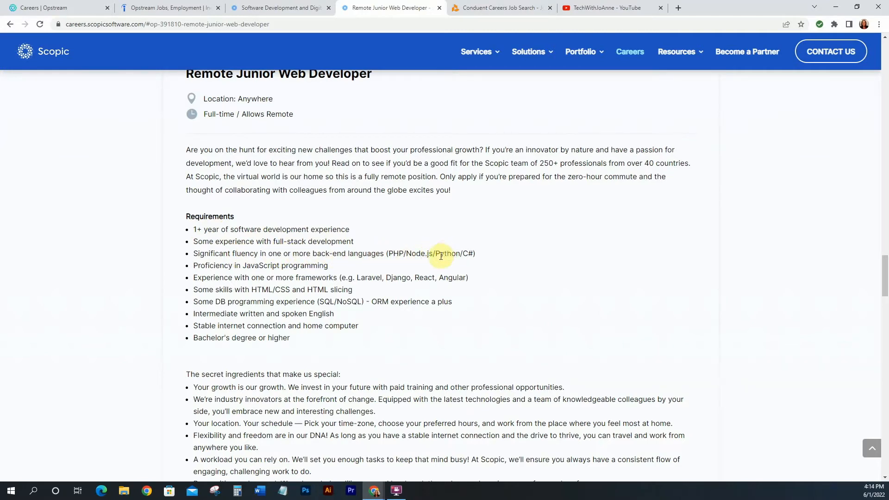
mouse_move(272, 266)
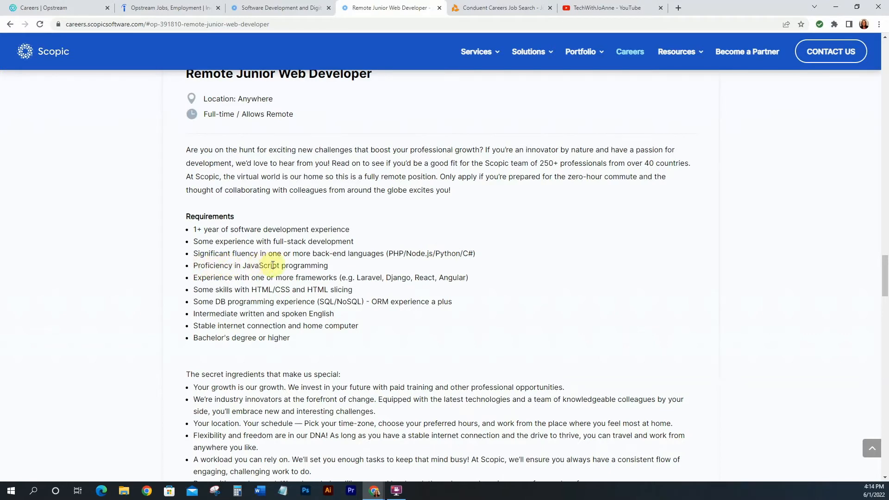
mouse_move(261, 278)
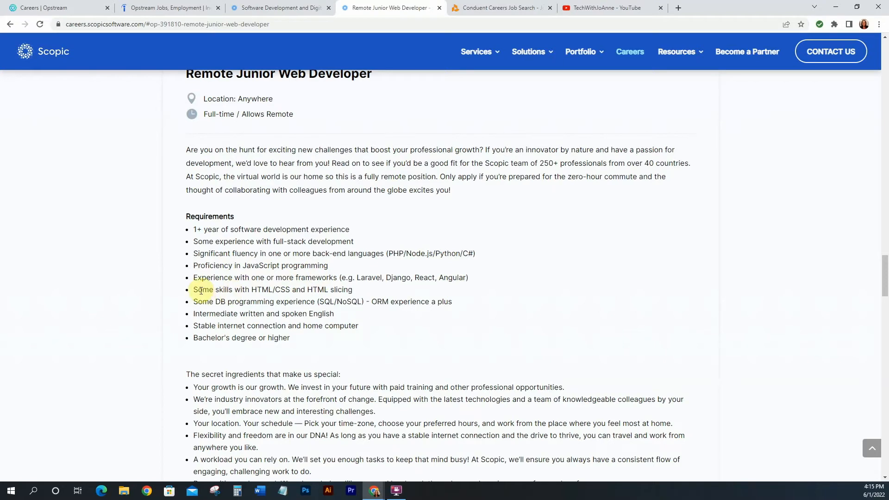
mouse_move(288, 290)
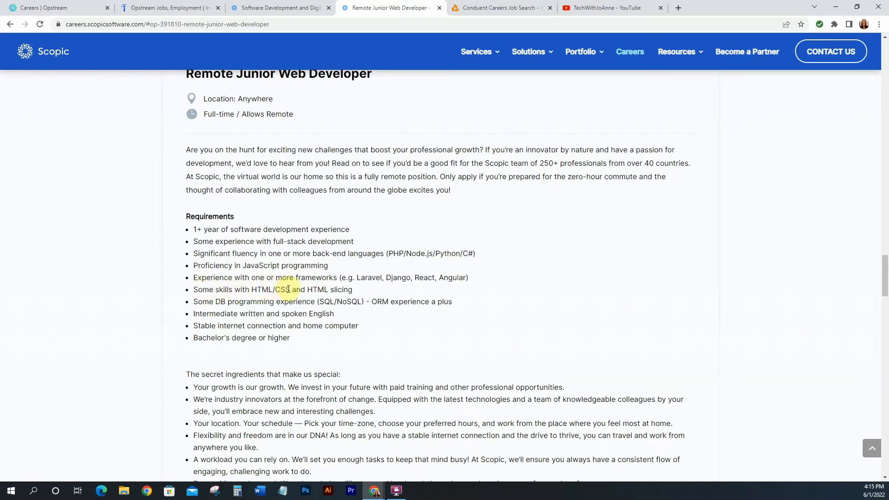
mouse_move(231, 302)
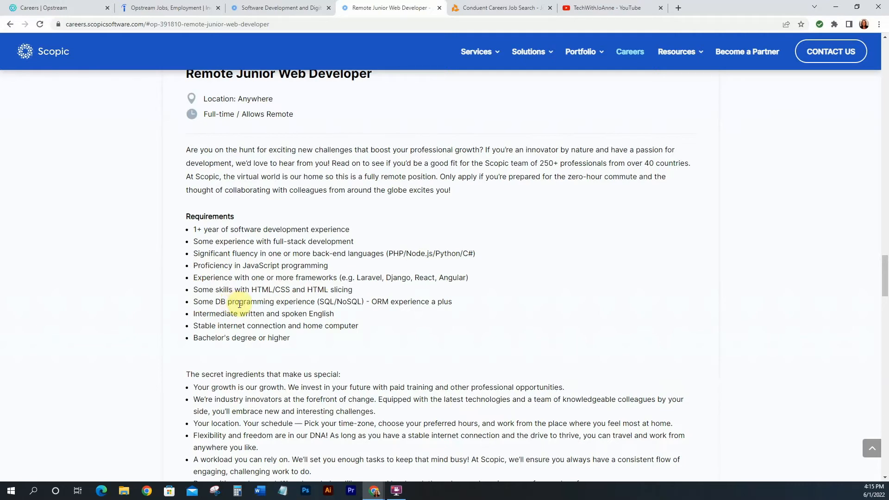
mouse_move(226, 314)
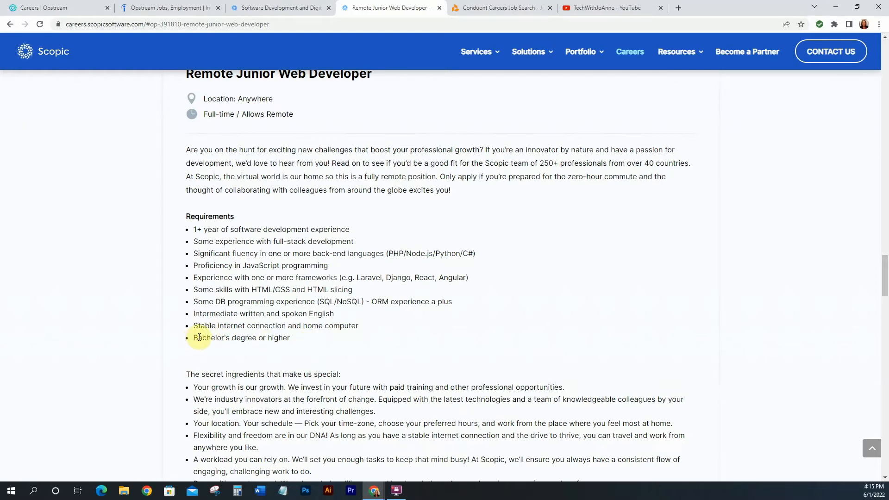
mouse_move(289, 338)
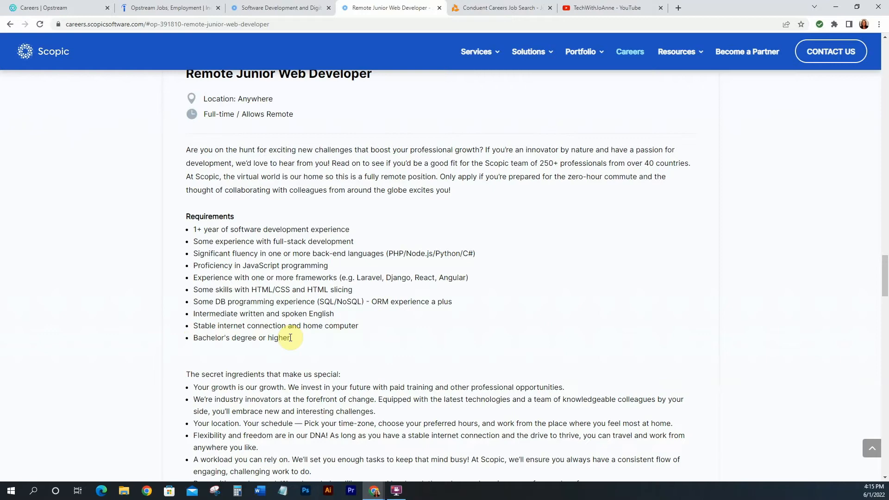
scroll(down, 3)
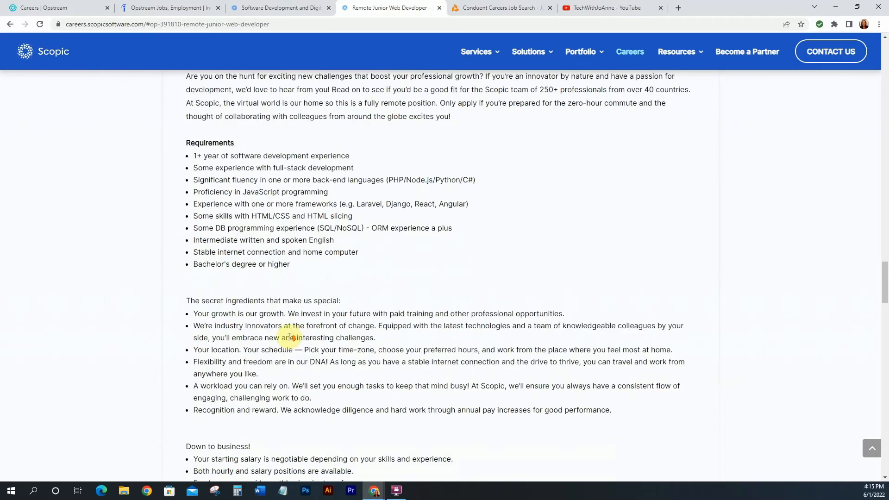
scroll(down, 3)
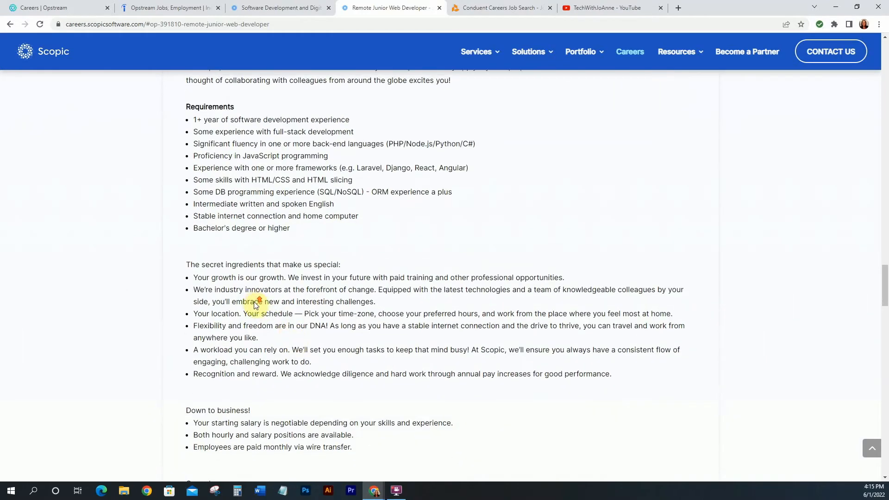
scroll(down, 3)
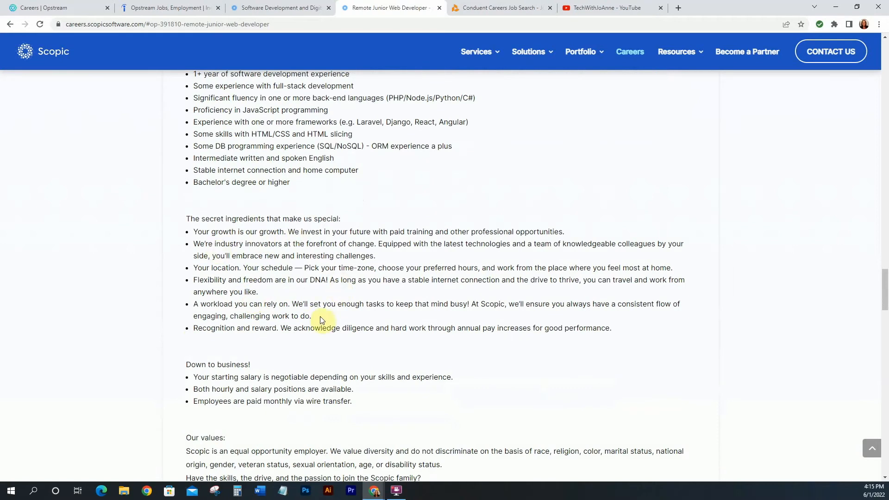
mouse_move(216, 269)
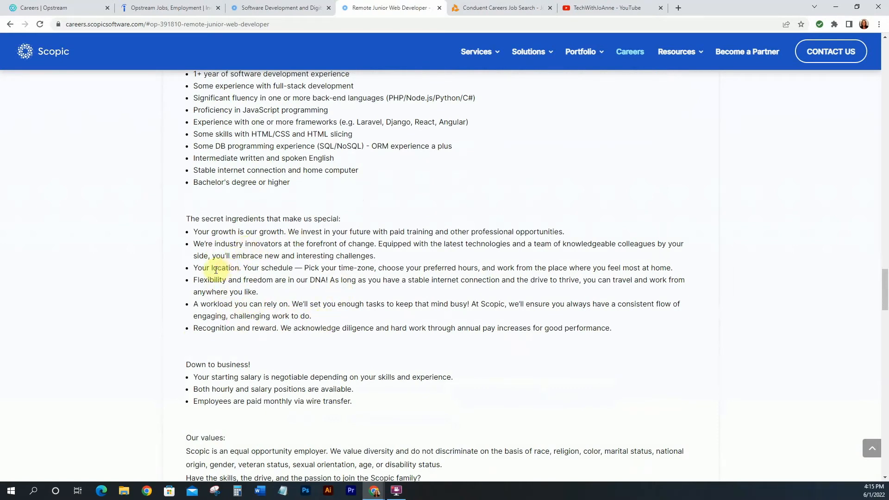
double_click(255, 268)
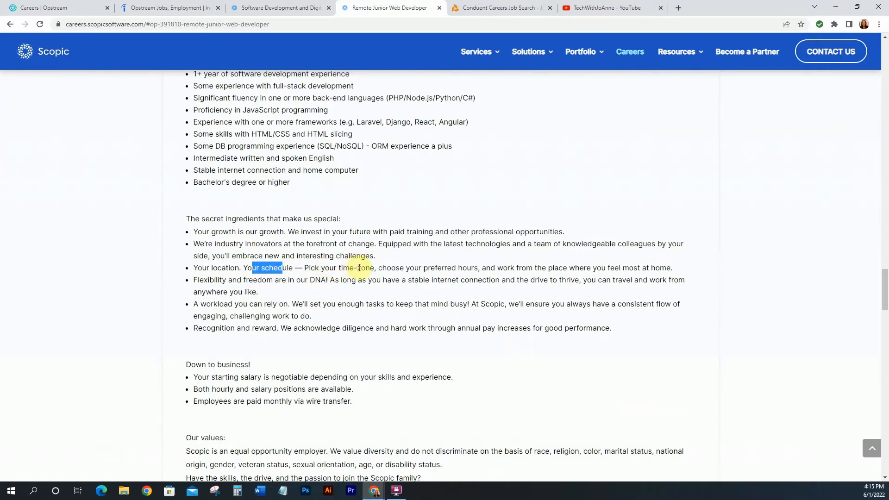
mouse_move(502, 270)
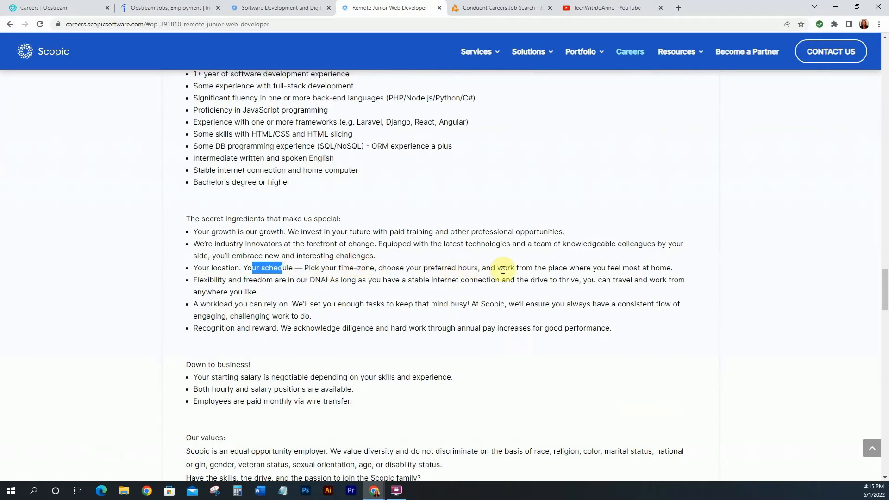
mouse_move(660, 268)
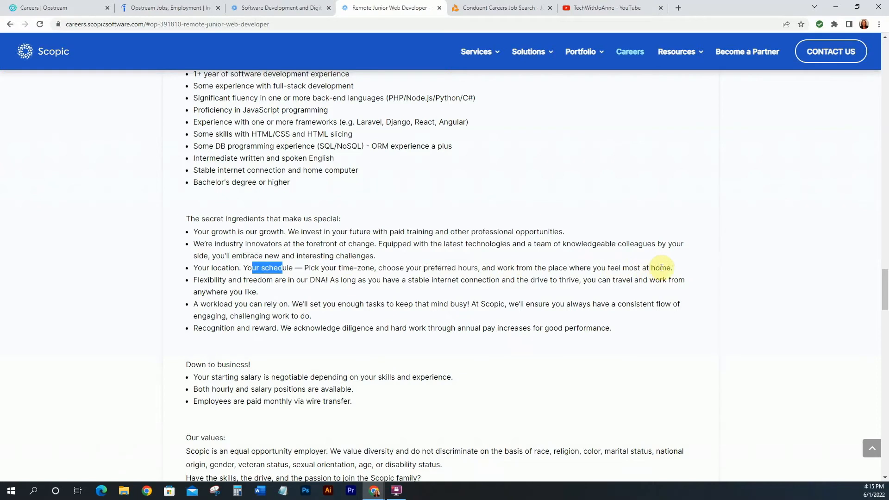
mouse_move(314, 280)
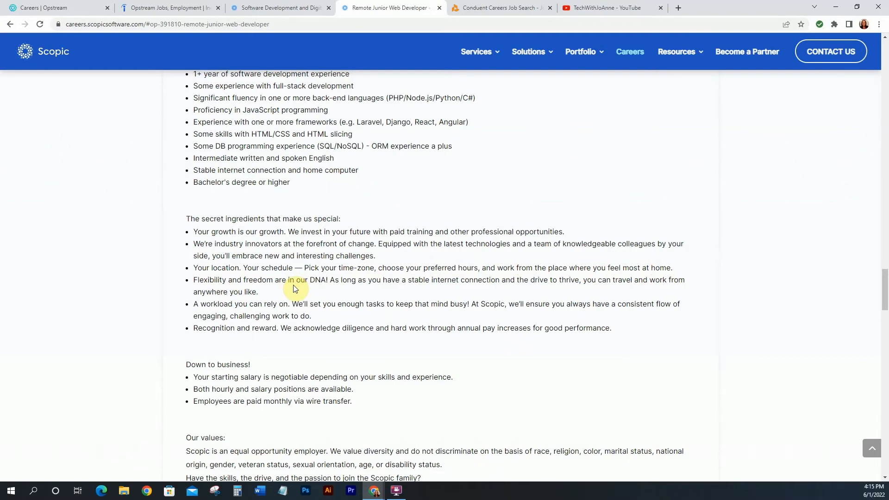
scroll(down, 3)
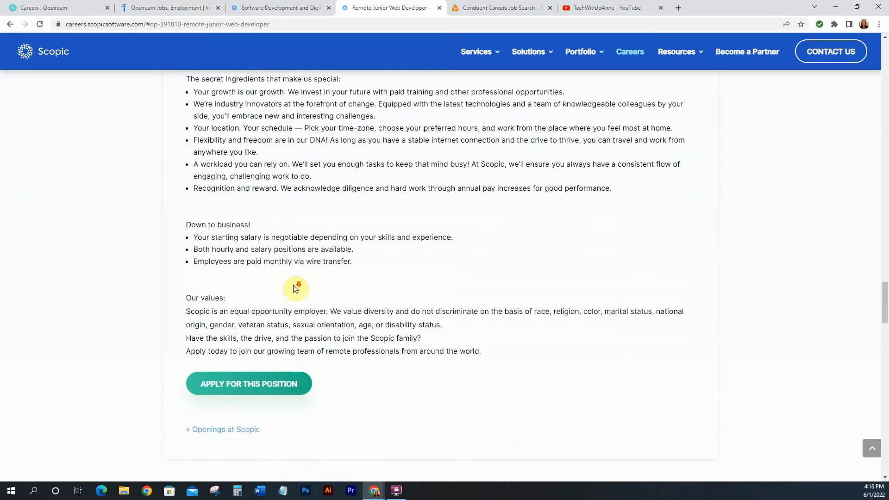
scroll(down, 3)
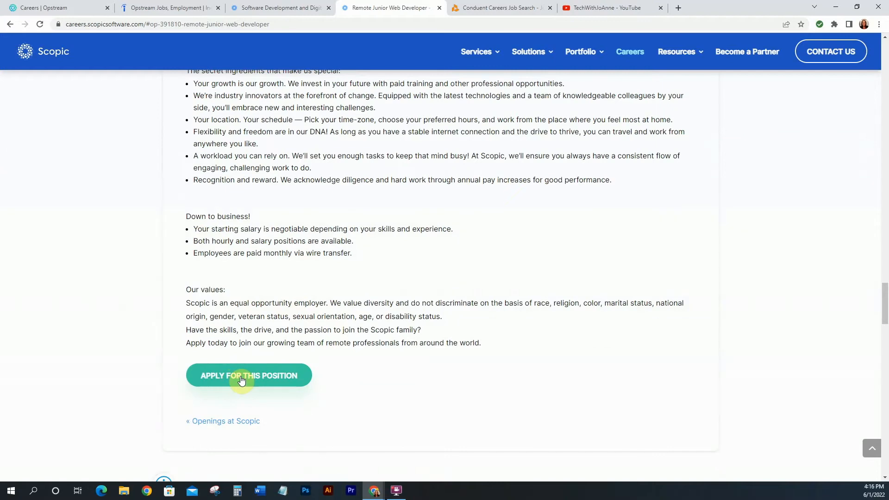
scroll(up, 3)
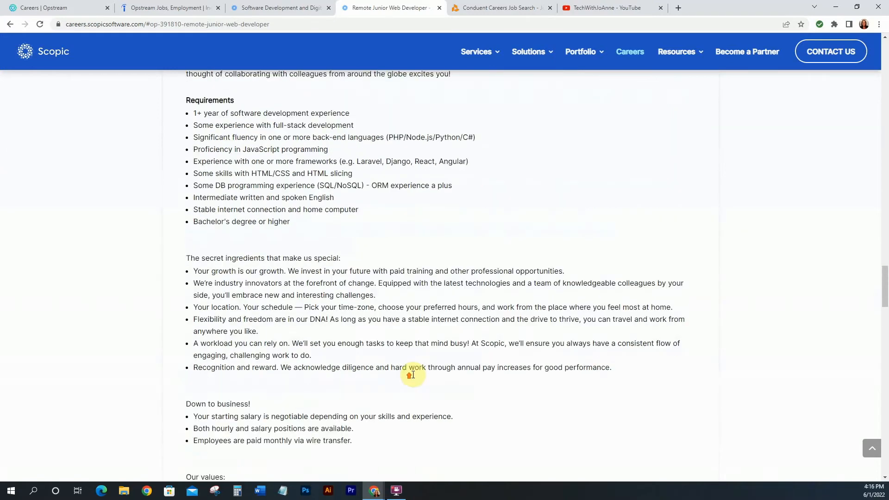
scroll(down, 3)
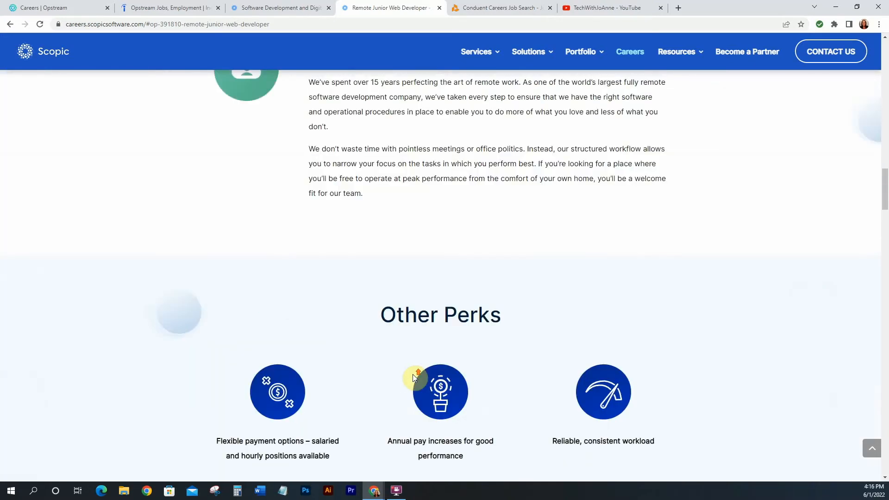
scroll(up, 3)
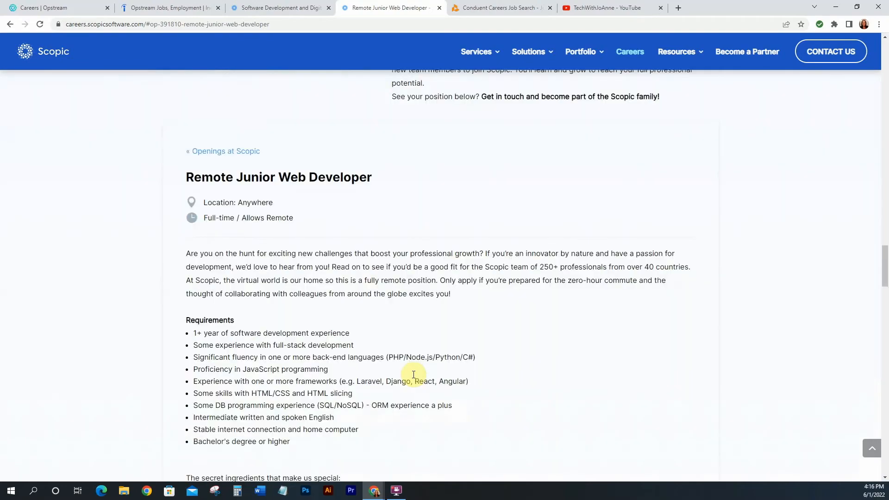
scroll(up, 3)
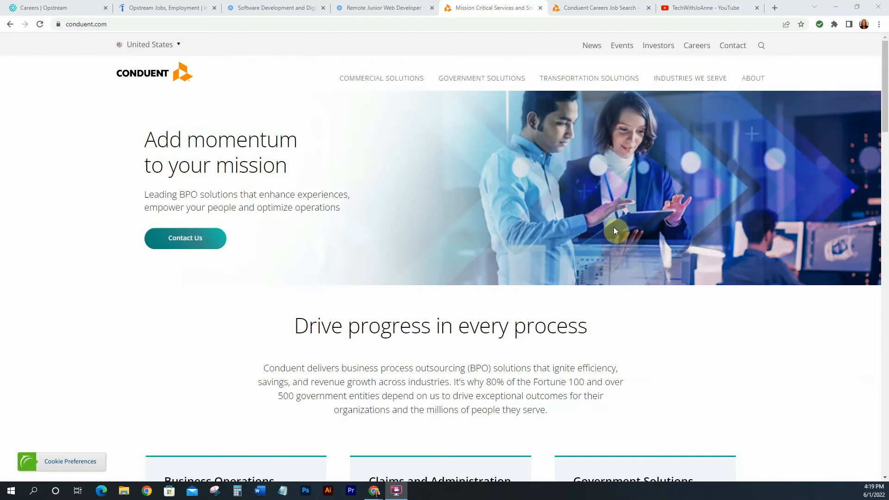
mouse_move(879, 119)
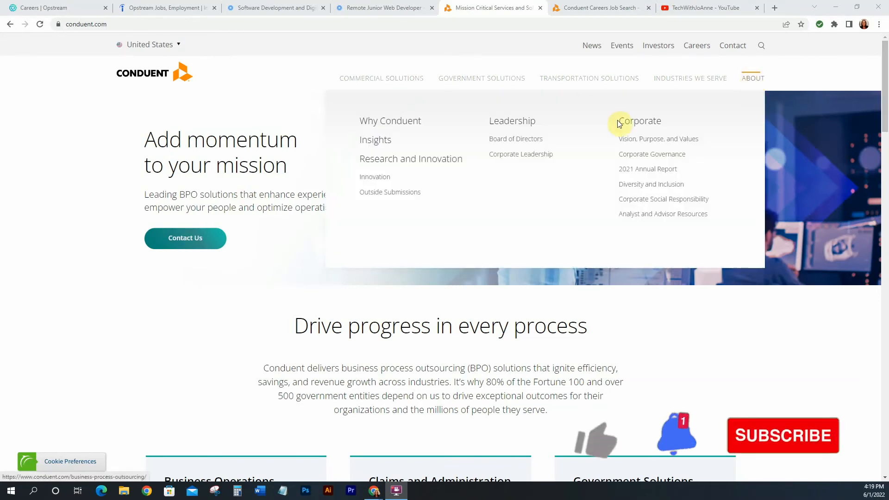
scroll(down, 3)
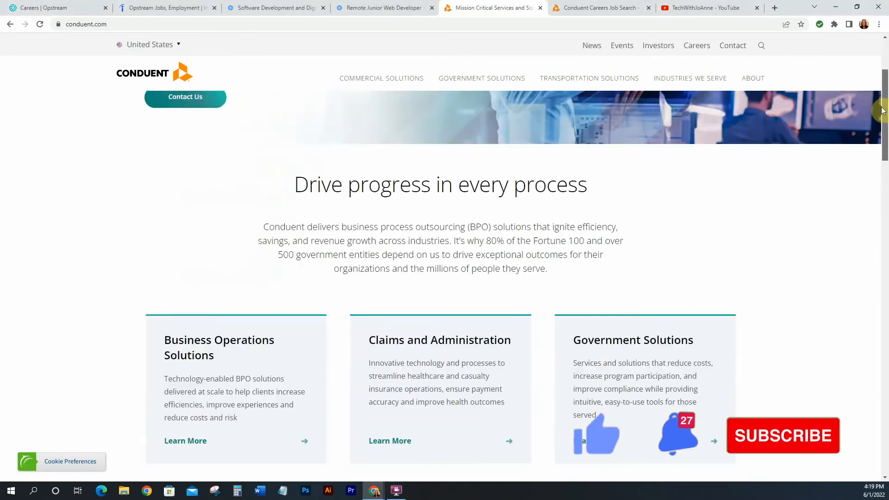
scroll(down, 3)
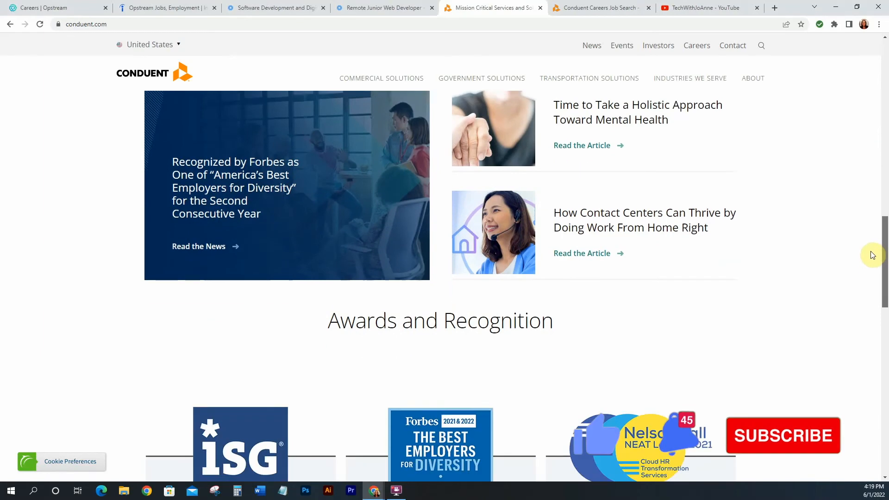
scroll(down, 3)
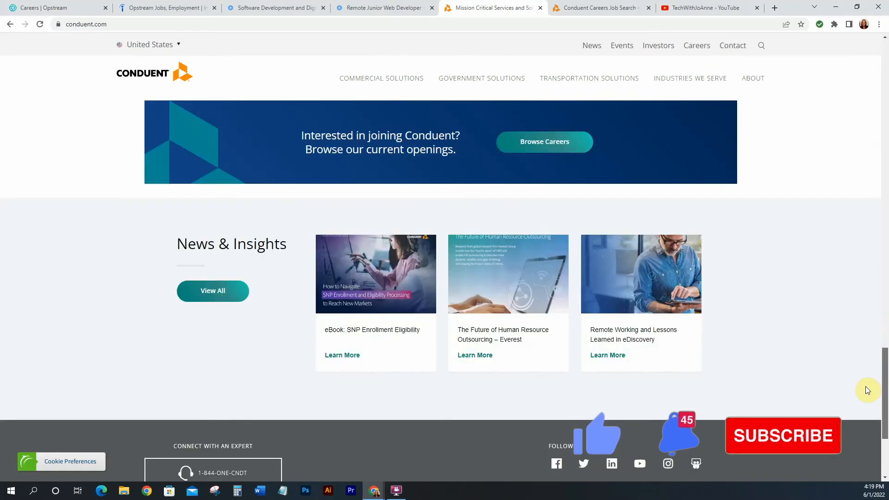
scroll(down, 3)
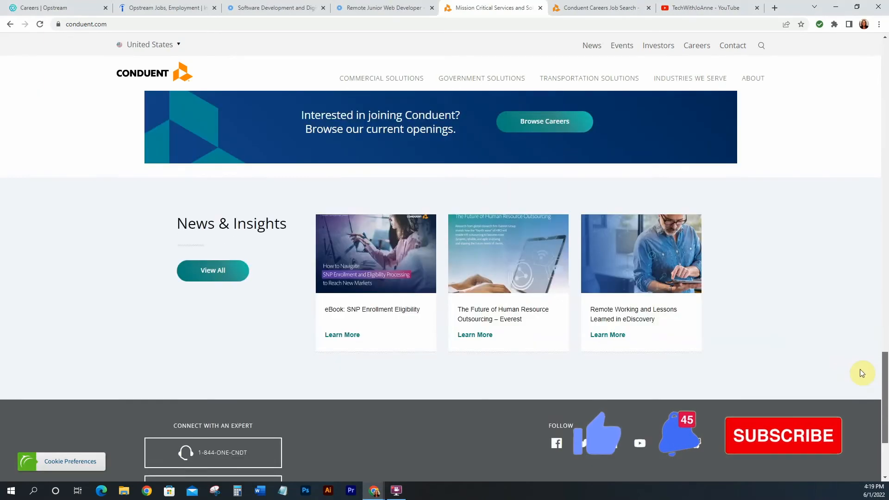
scroll(up, 3)
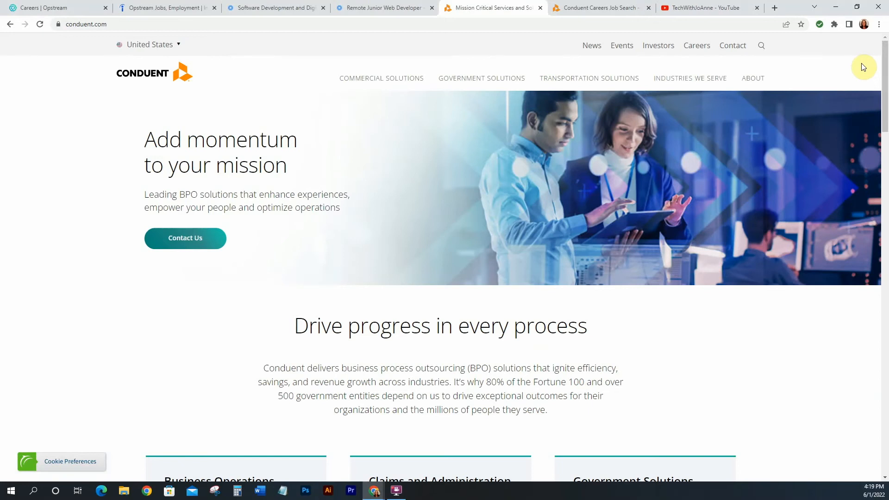
mouse_move(380, 180)
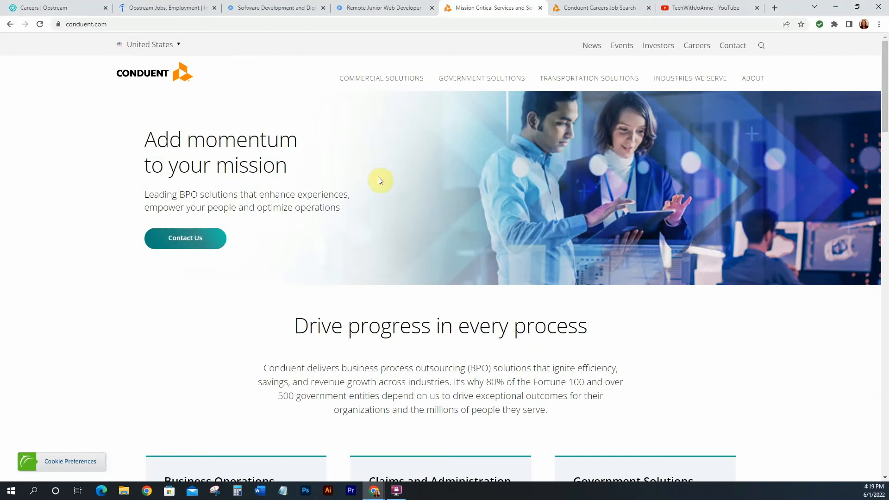
mouse_move(590, 7)
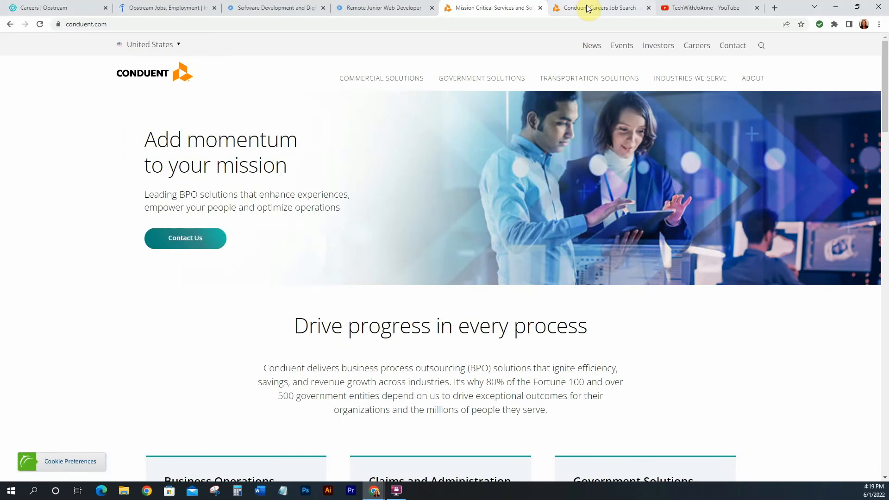
Step: Bring up Conduent's early-career remote IT search and scroll to the five-result table
click(598, 7)
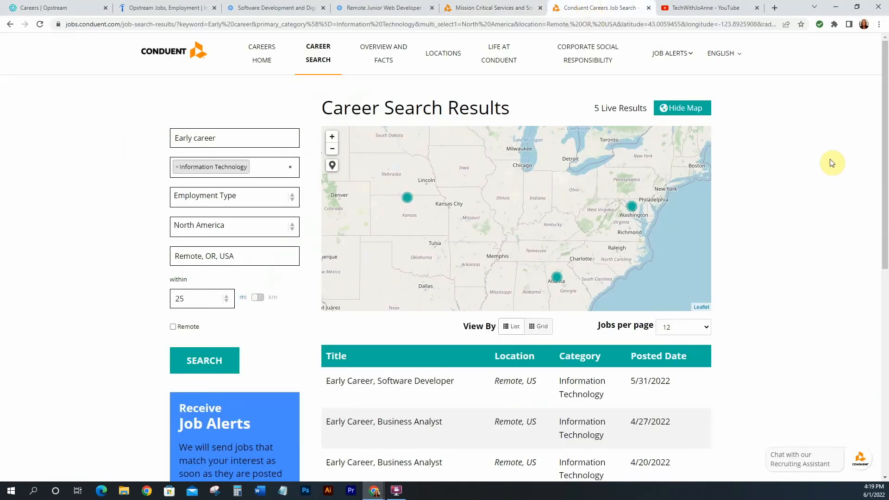
scroll(down, 3)
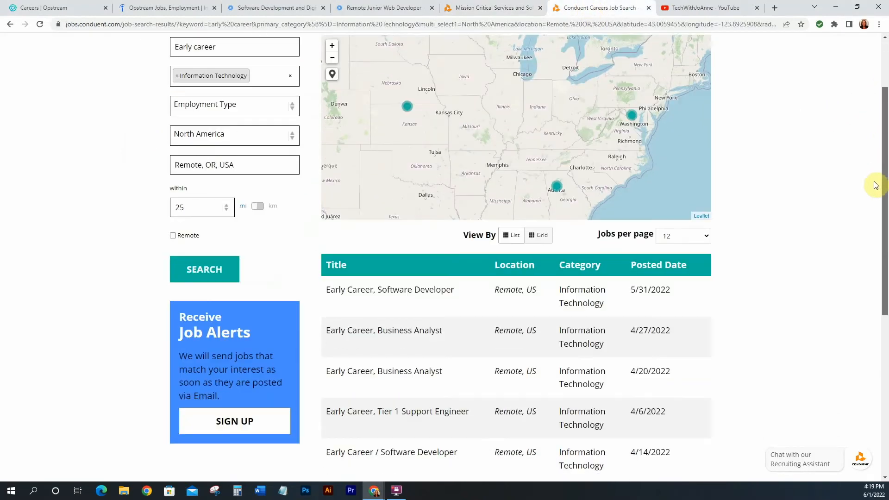
scroll(down, 3)
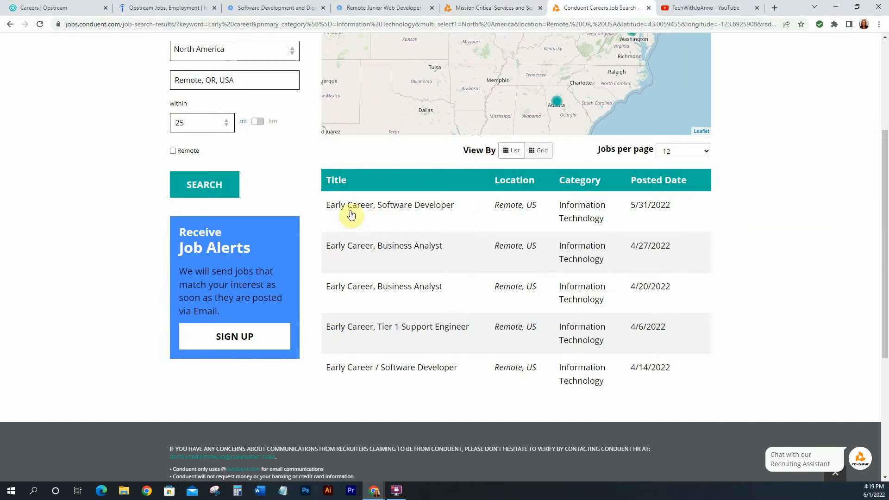
mouse_move(326, 261)
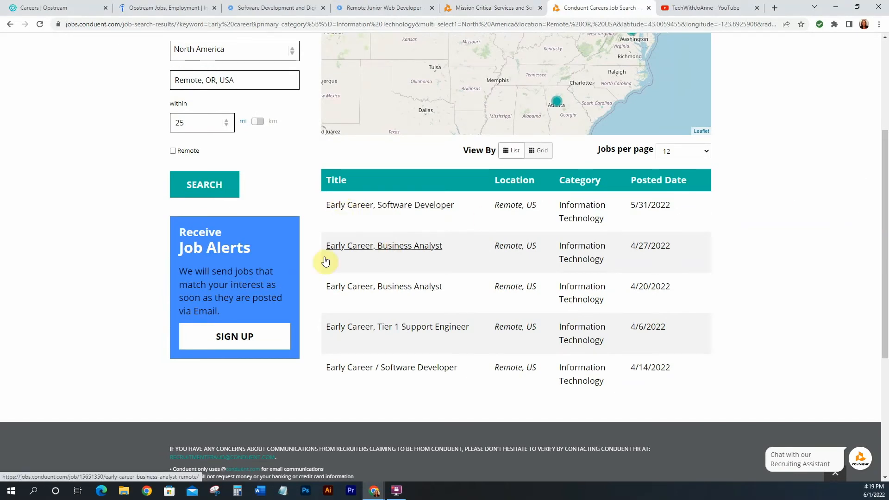
mouse_move(396, 251)
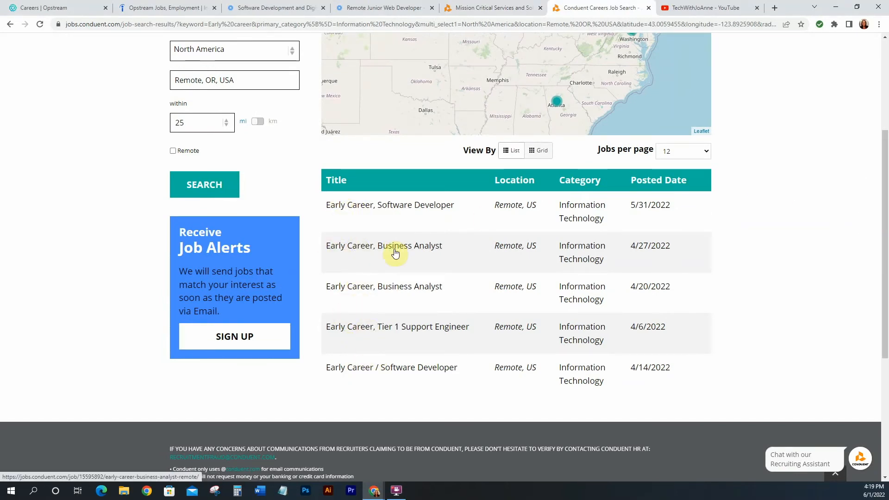
mouse_move(383, 246)
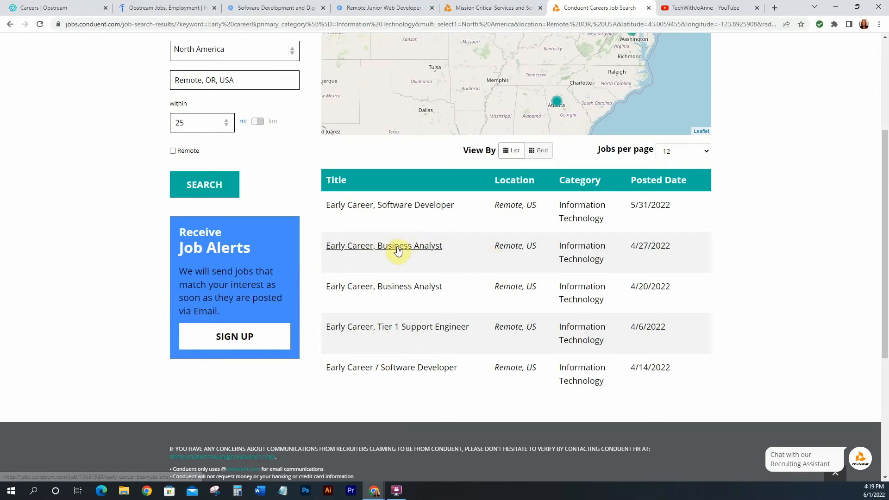
click(383, 245)
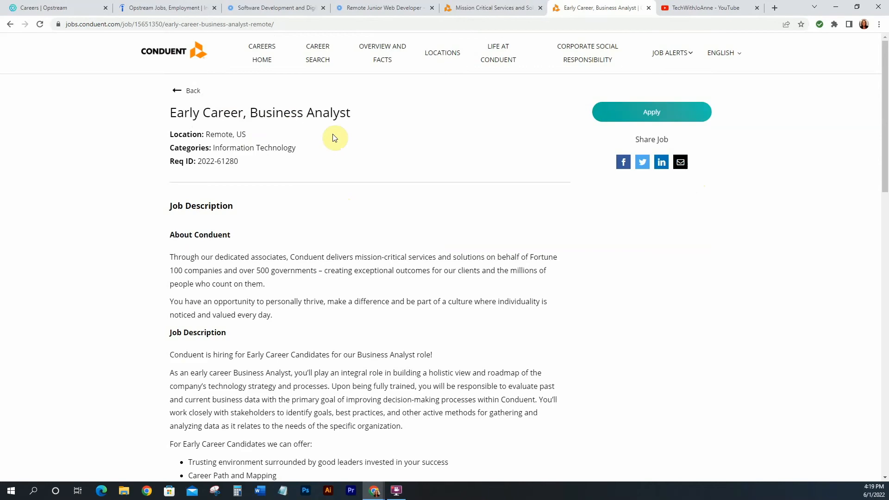
scroll(down, 3)
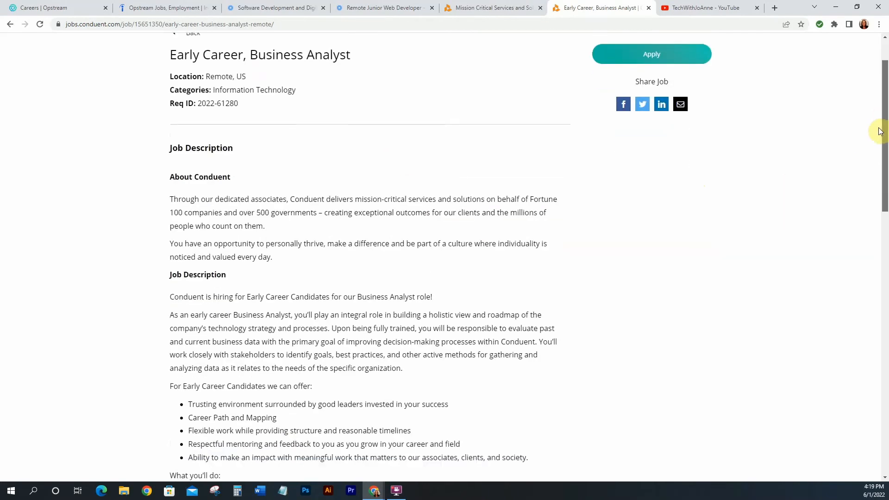
scroll(down, 3)
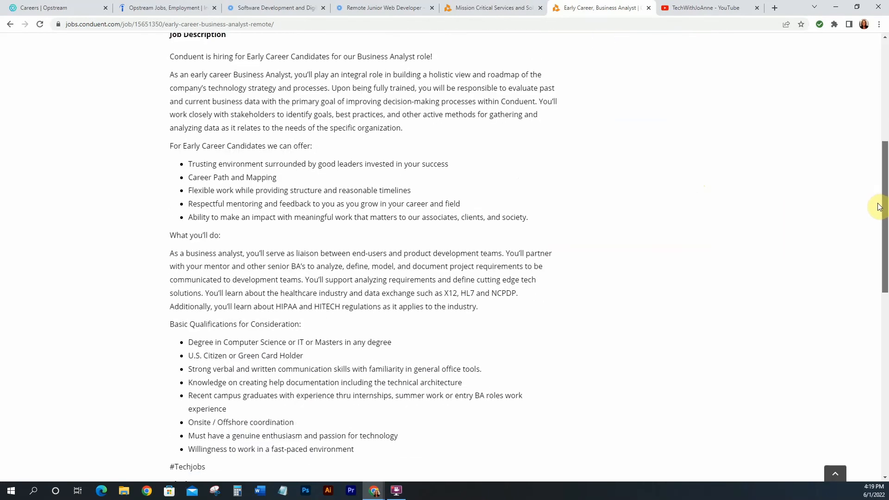
scroll(down, 3)
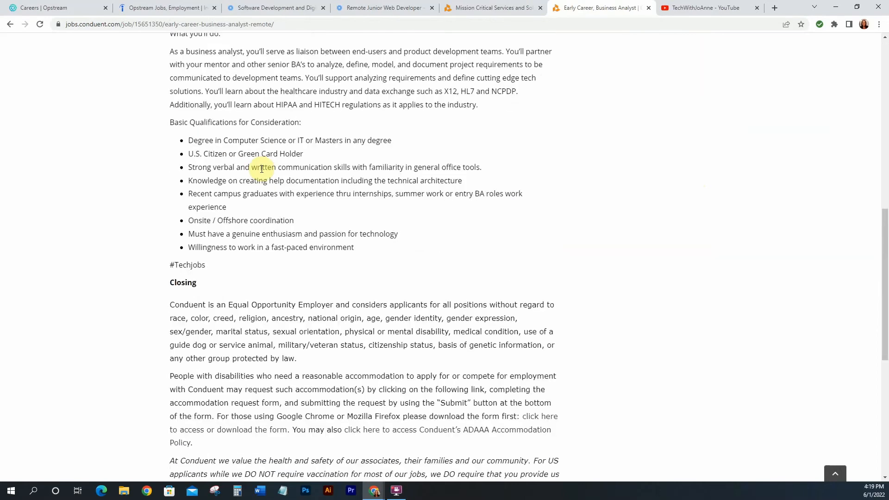
scroll(up, 3)
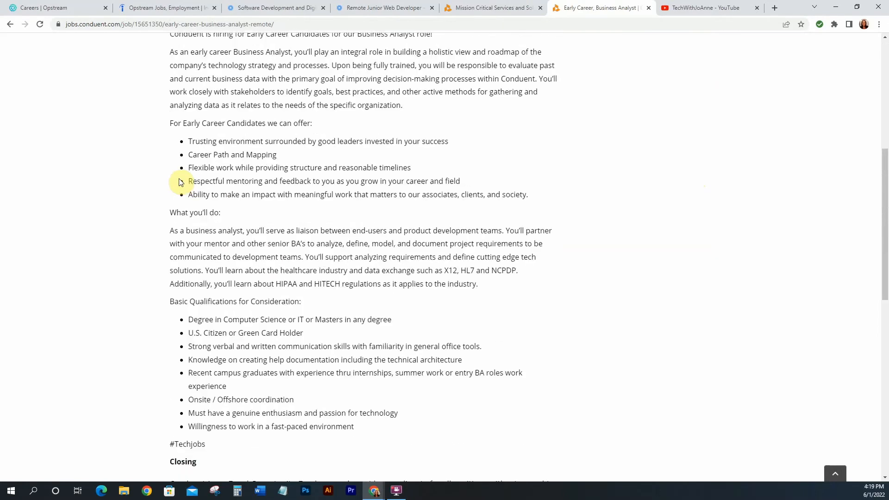
scroll(up, 3)
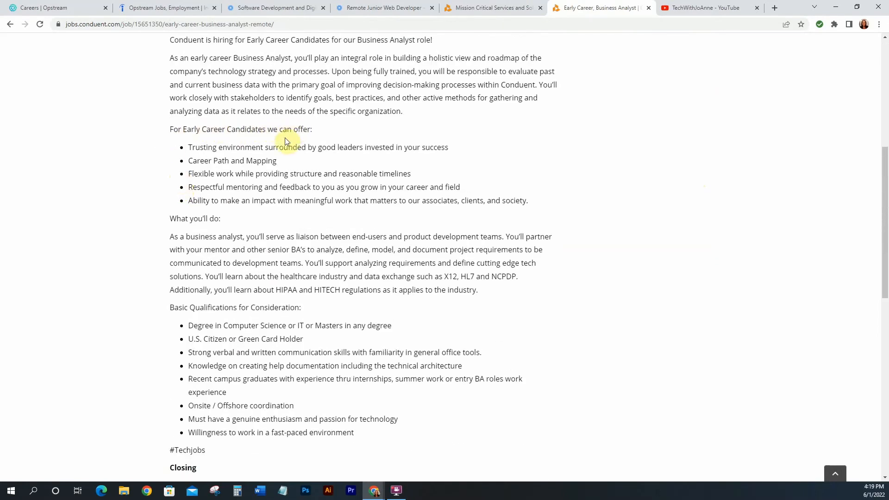
mouse_move(352, 148)
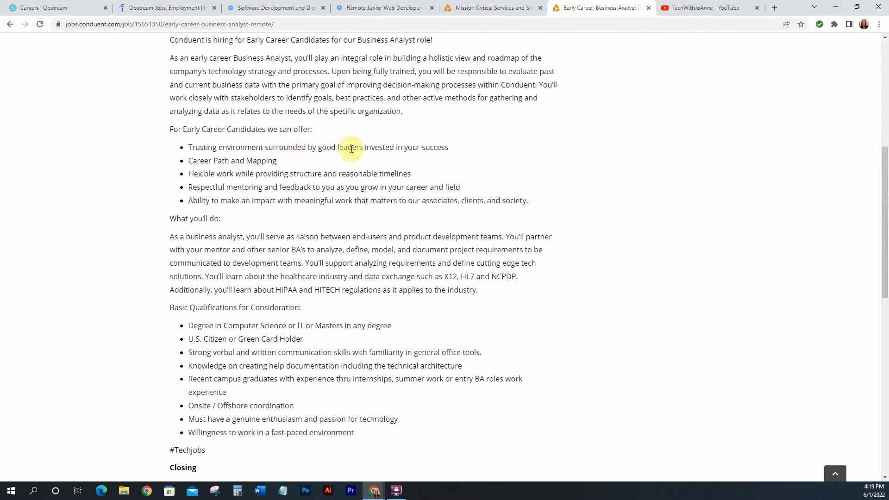
mouse_move(233, 161)
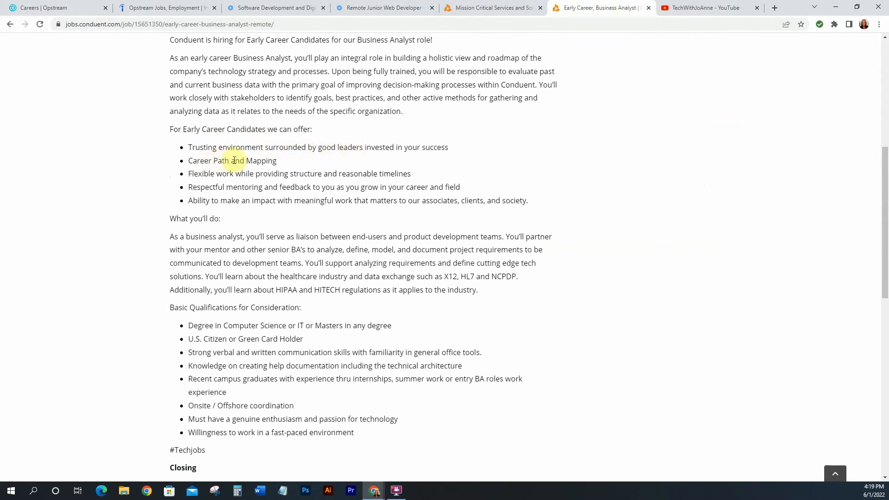
mouse_move(267, 176)
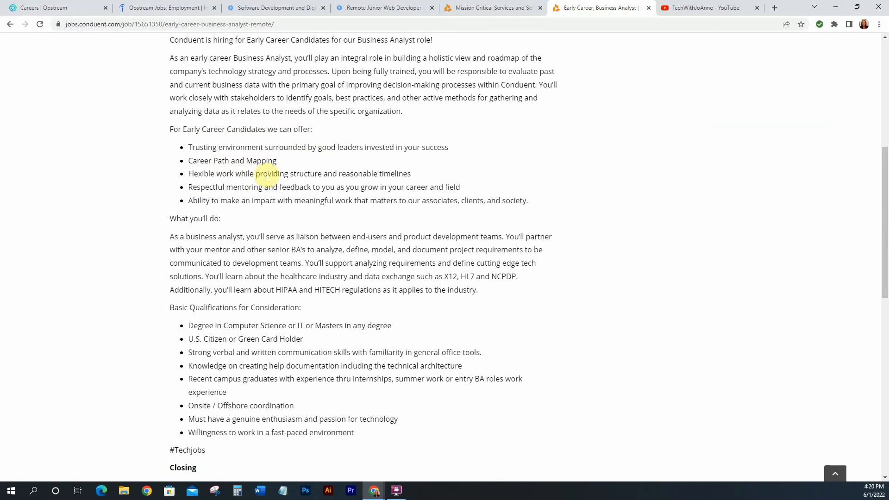
mouse_move(356, 177)
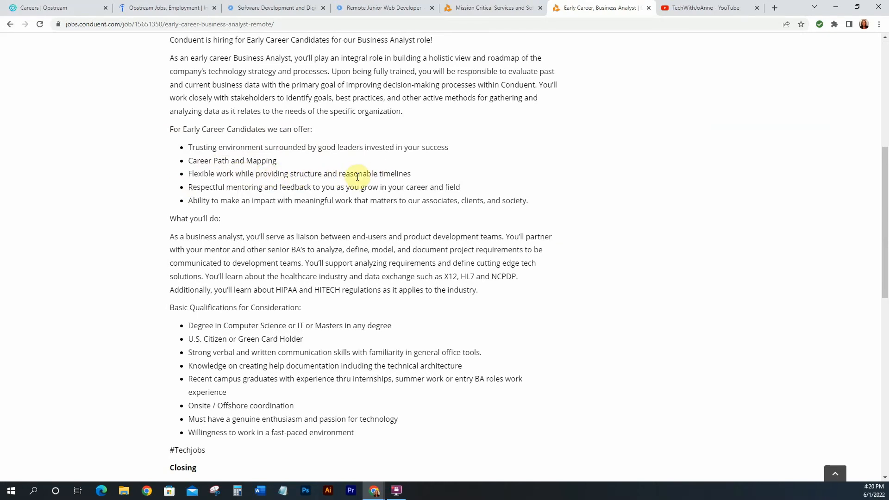
mouse_move(214, 202)
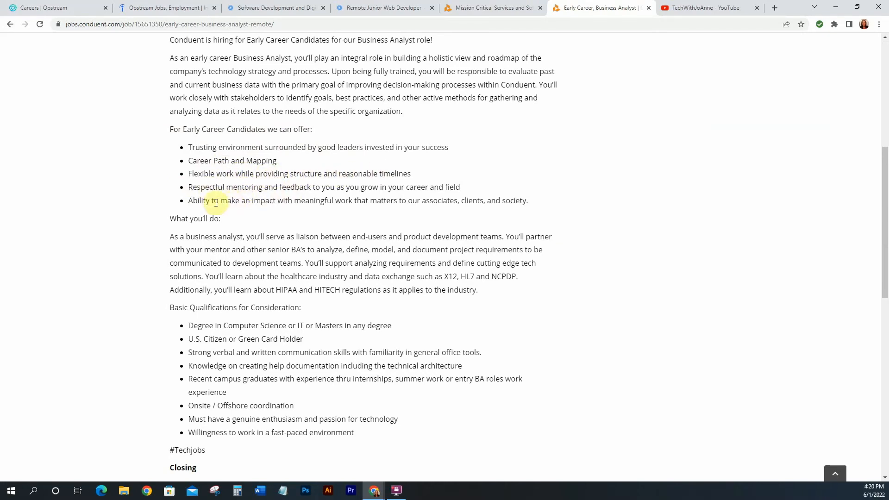
mouse_move(304, 200)
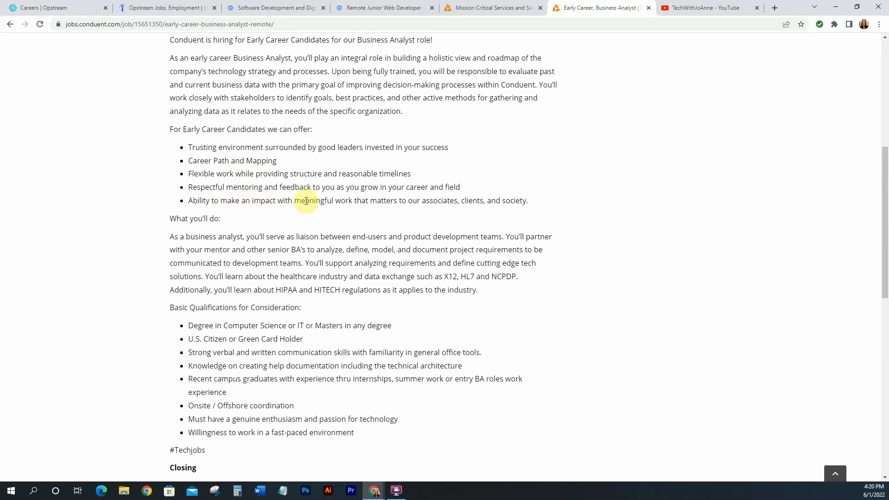
scroll(down, 3)
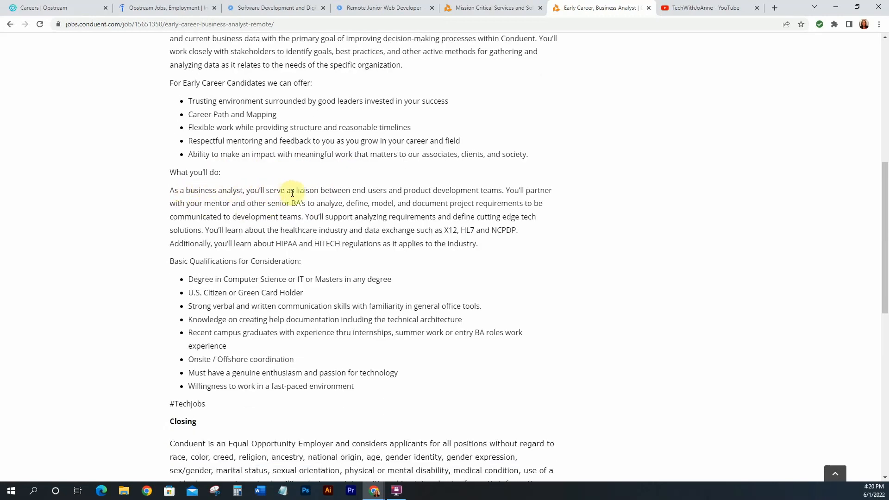
mouse_move(385, 189)
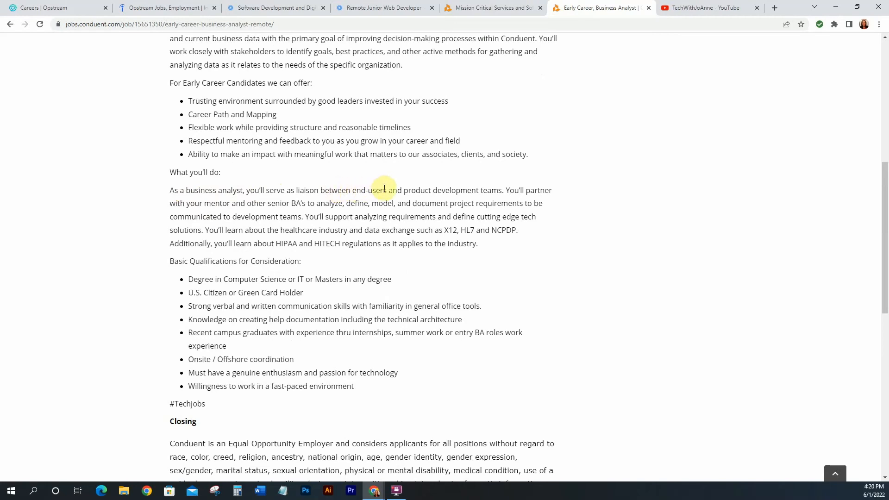
mouse_move(398, 203)
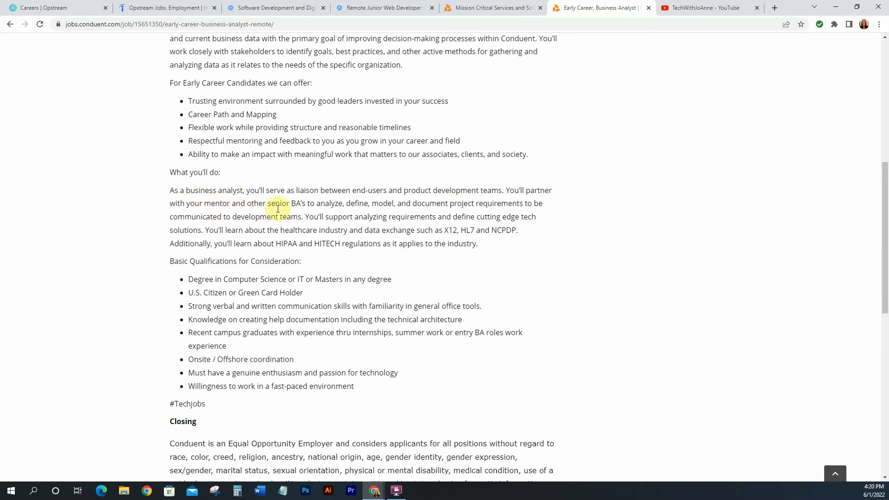
mouse_move(297, 206)
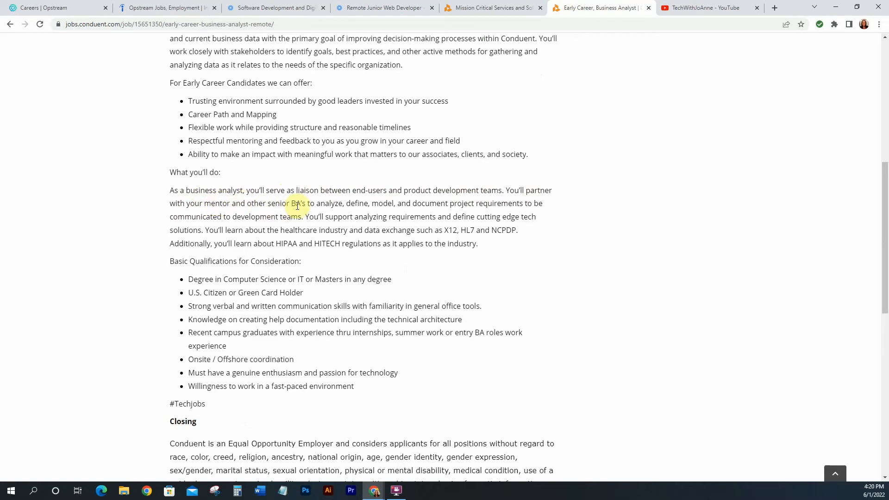
mouse_move(429, 214)
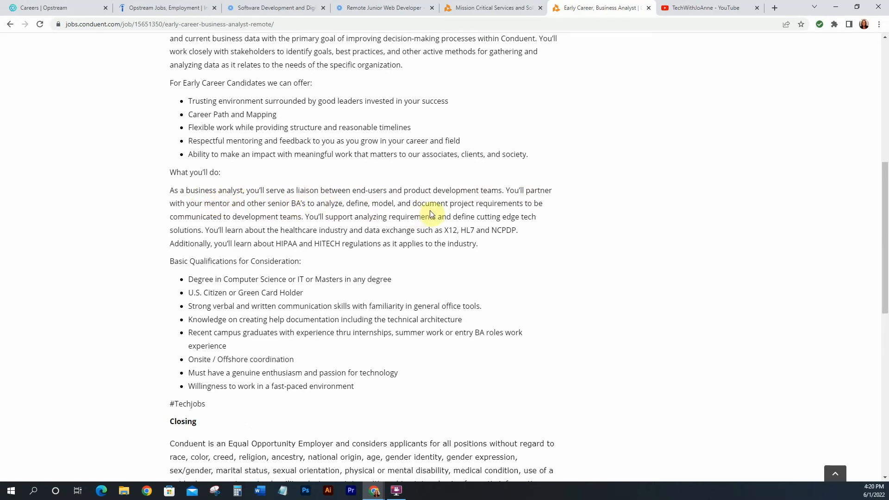
mouse_move(256, 219)
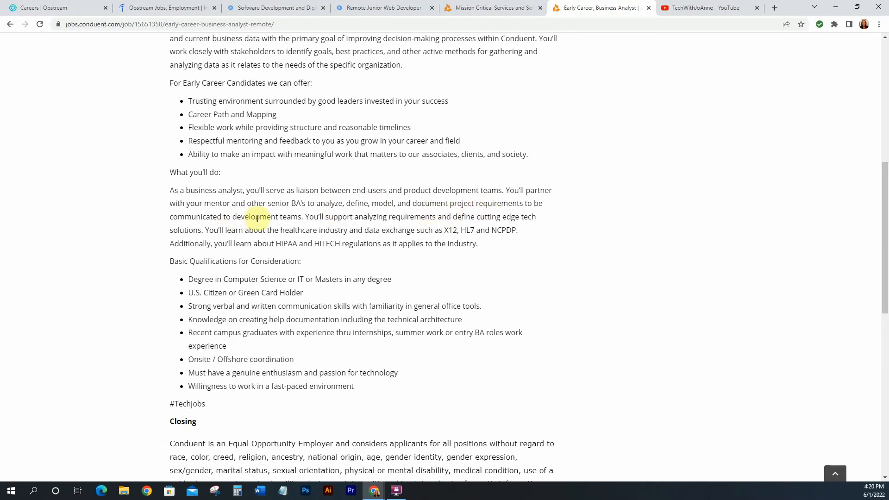
mouse_move(284, 222)
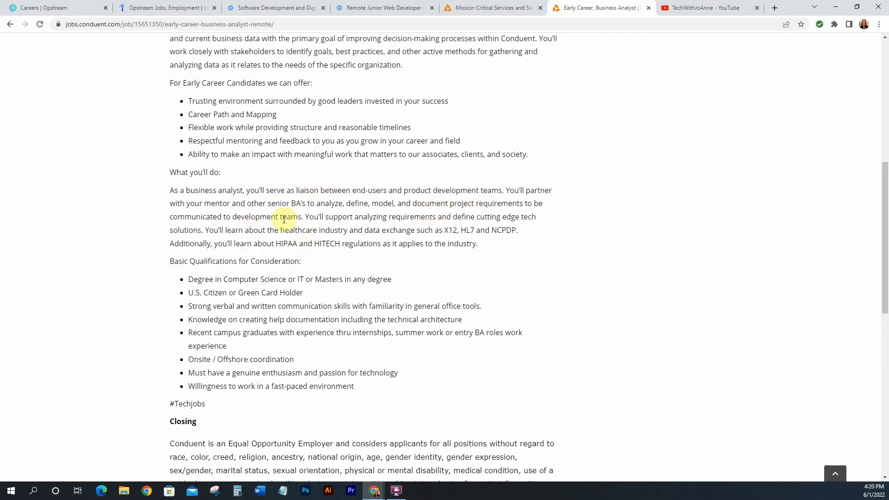
scroll(down, 3)
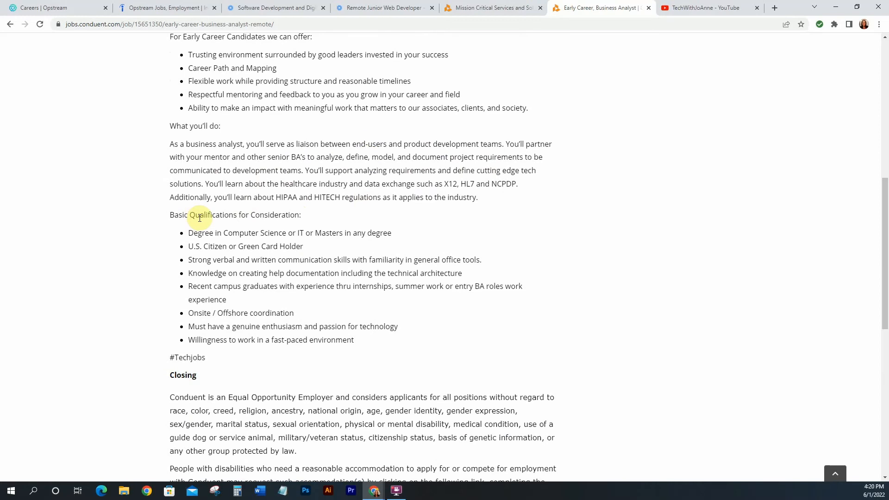
mouse_move(288, 235)
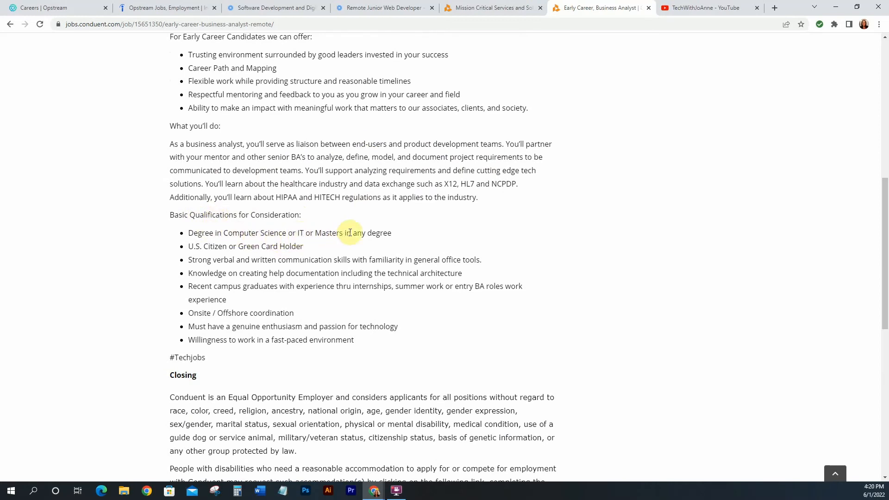
mouse_move(227, 245)
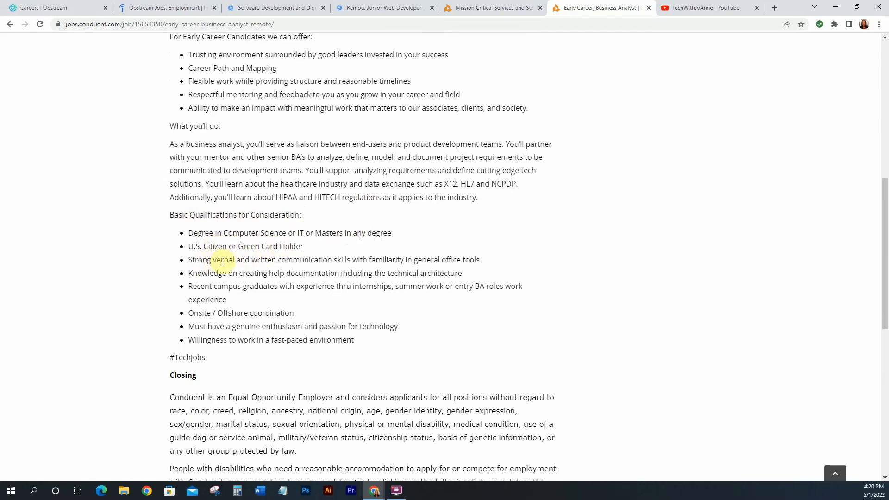
mouse_move(217, 272)
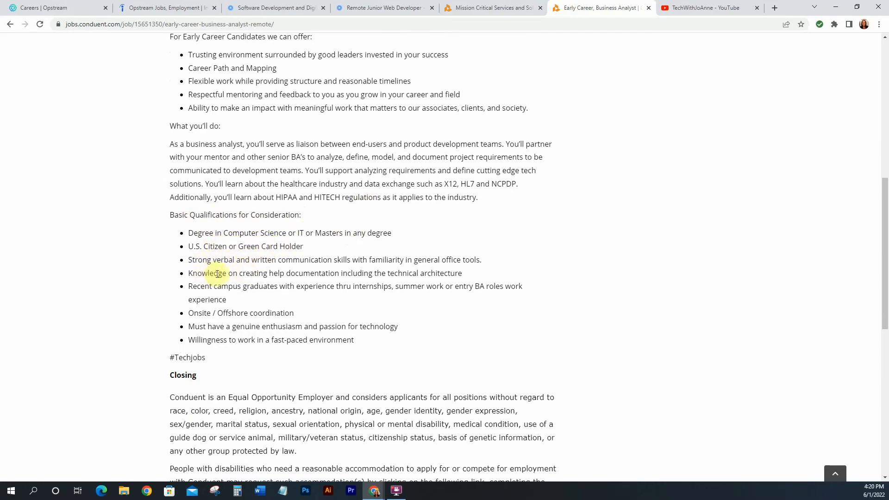
mouse_move(318, 272)
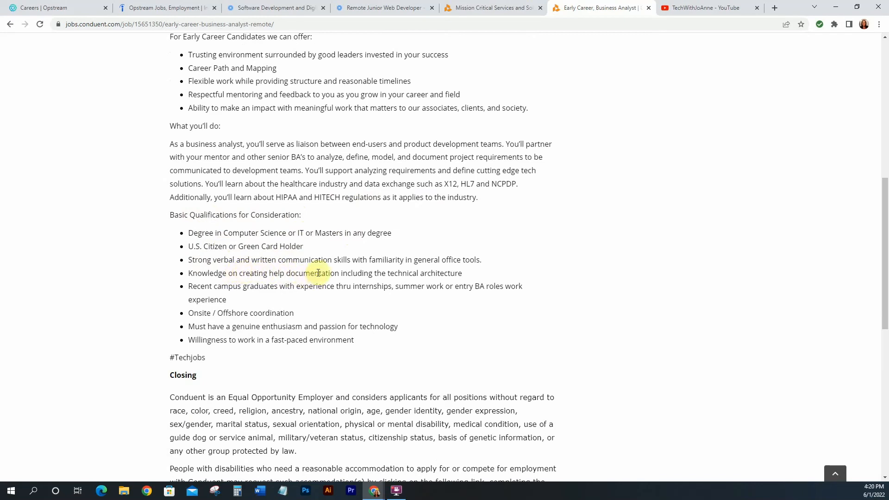
mouse_move(277, 290)
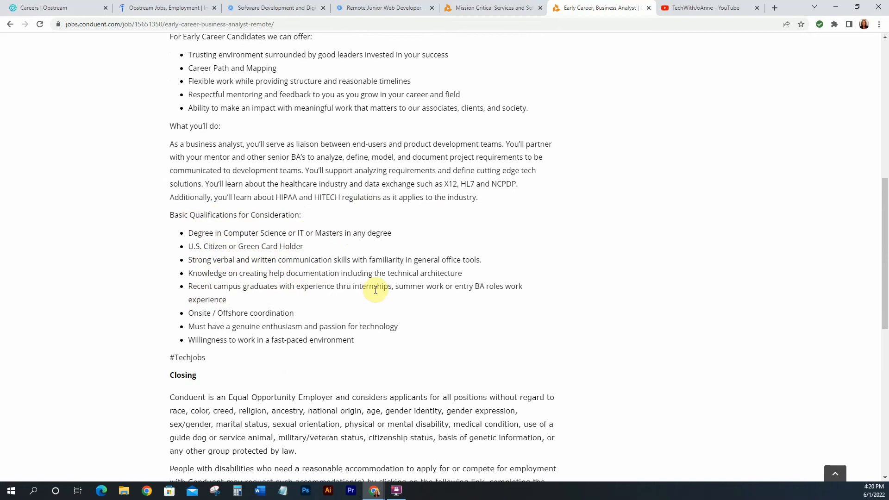
mouse_move(383, 300)
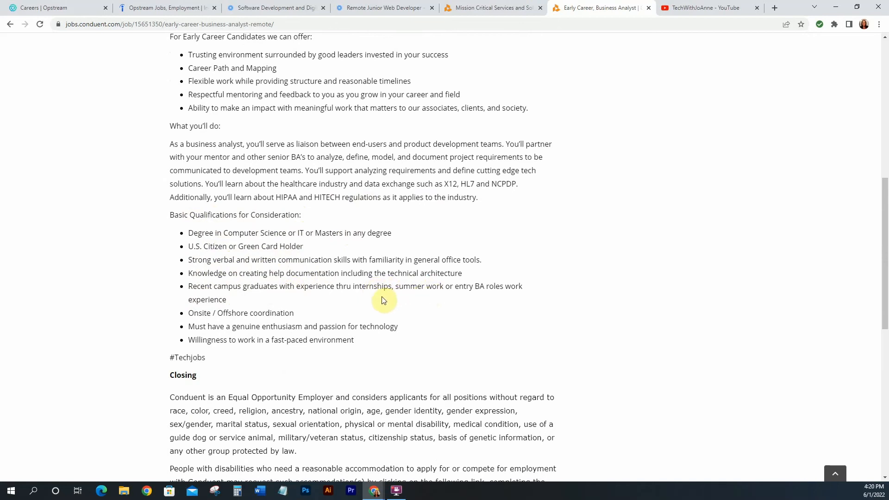
mouse_move(328, 285)
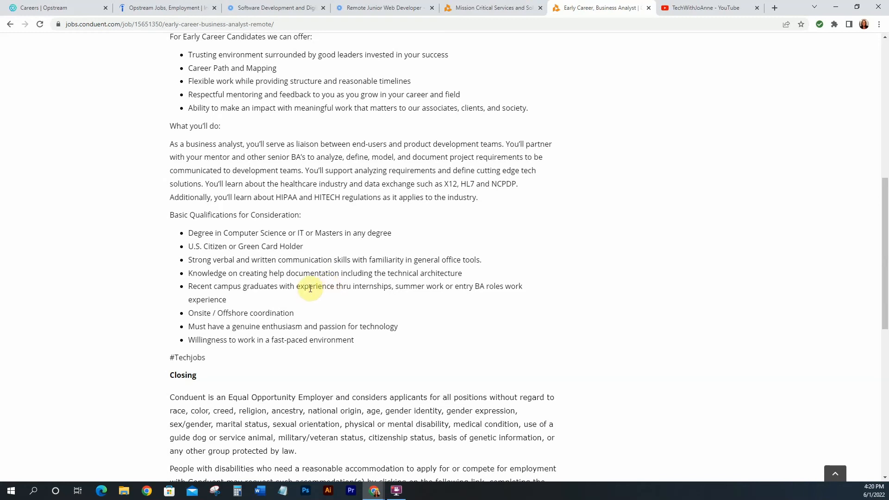
mouse_move(227, 312)
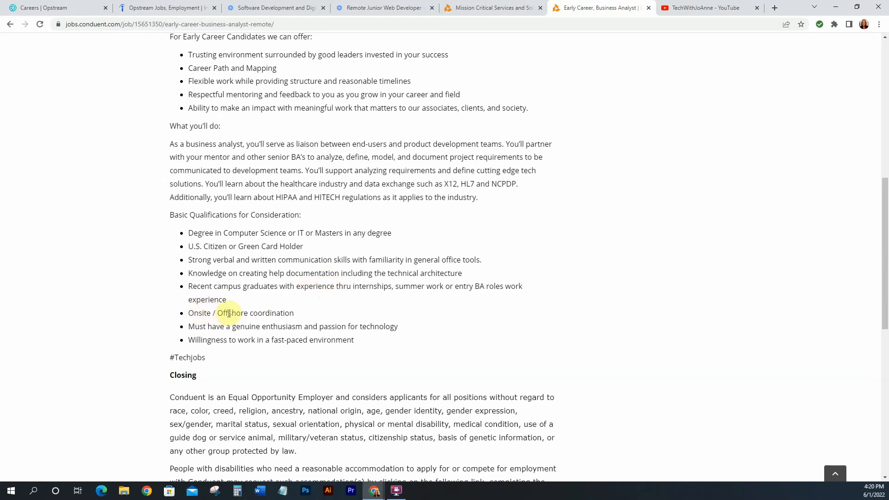
mouse_move(241, 326)
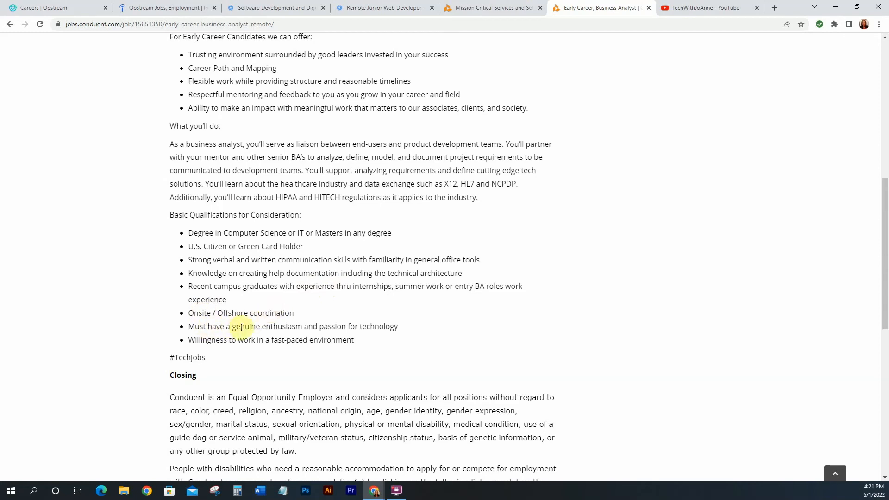
mouse_move(255, 339)
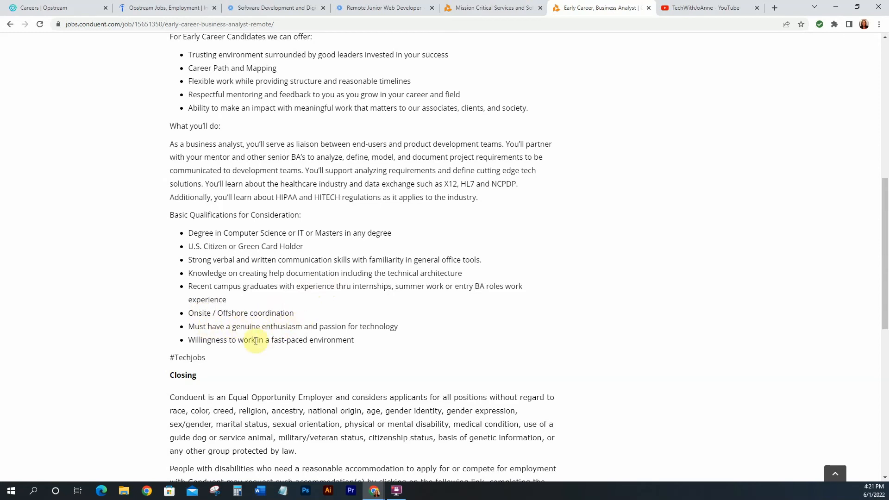
mouse_move(381, 345)
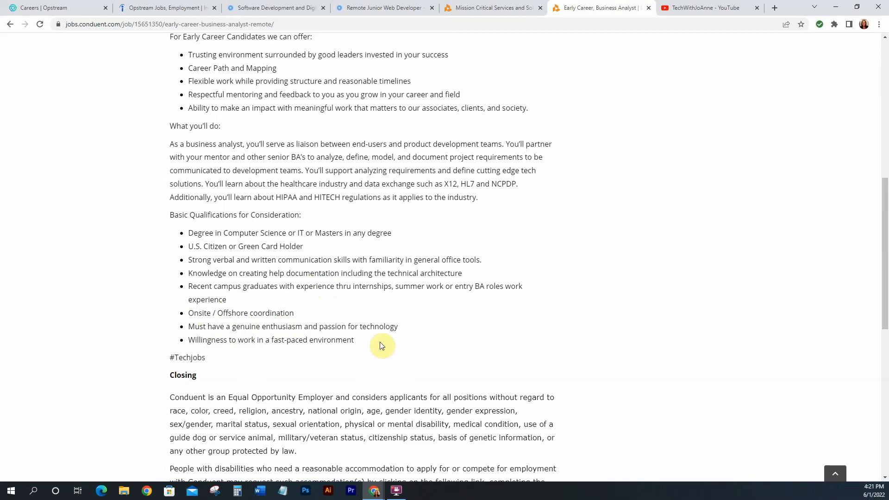
Step: Finish the Business Analyst posting and use the Back link above its title
scroll(down, 3)
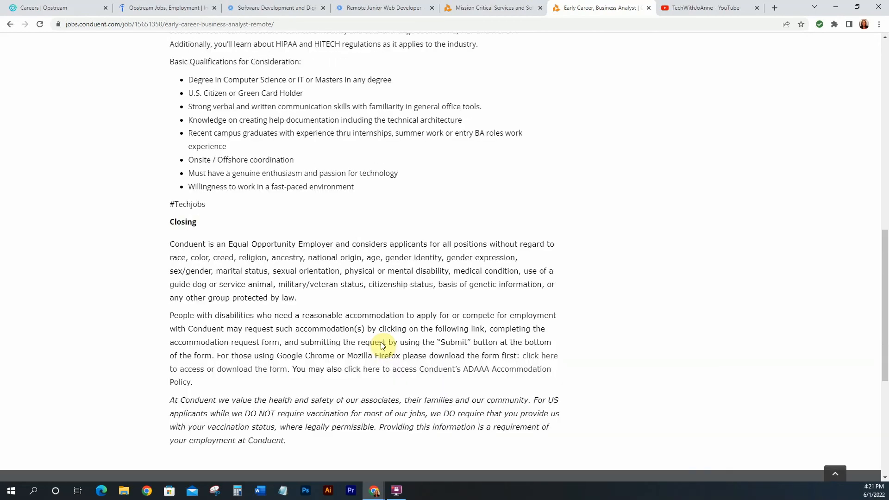
scroll(up, 3)
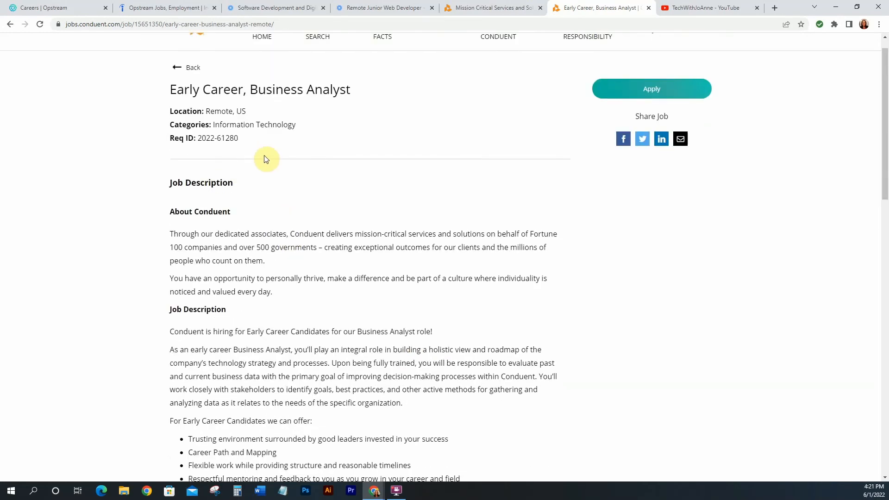
scroll(up, 3)
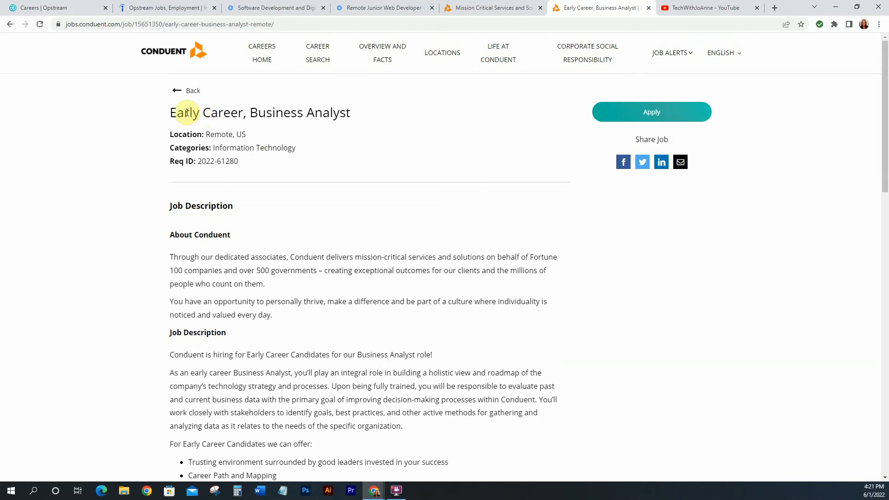
click(178, 91)
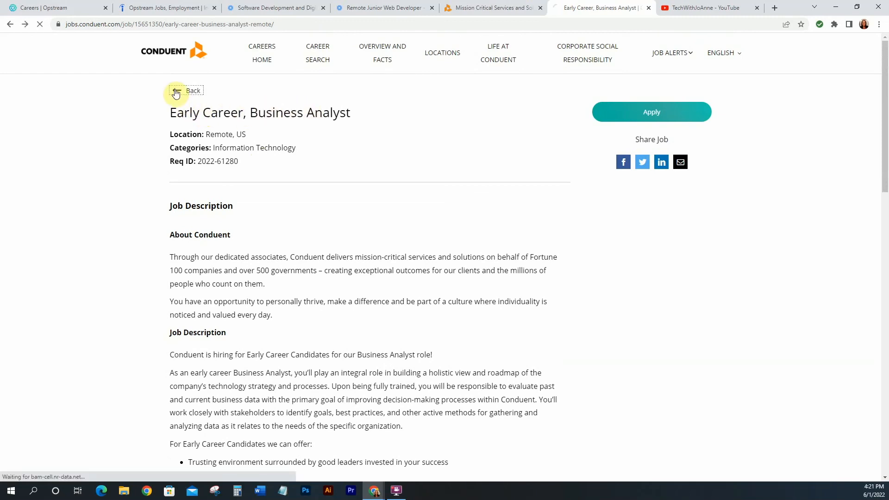
Step: Go back to the results list of five remote early-career IT openings
click(193, 91)
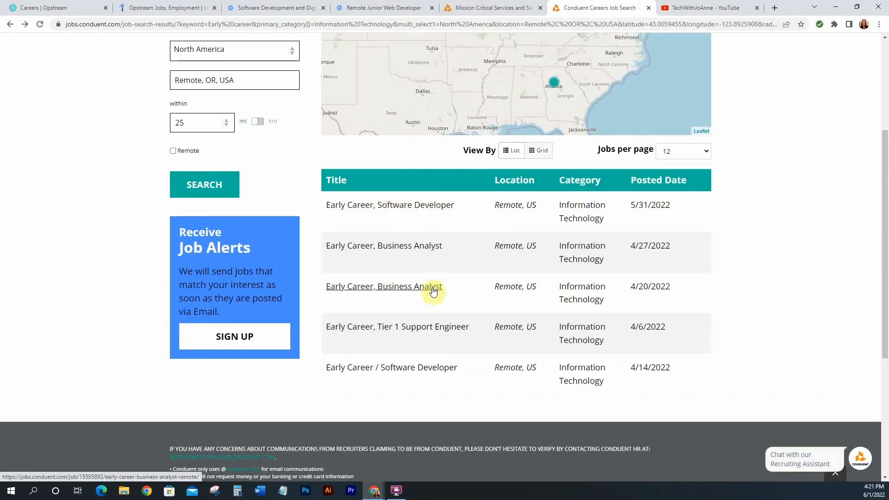
mouse_move(395, 383)
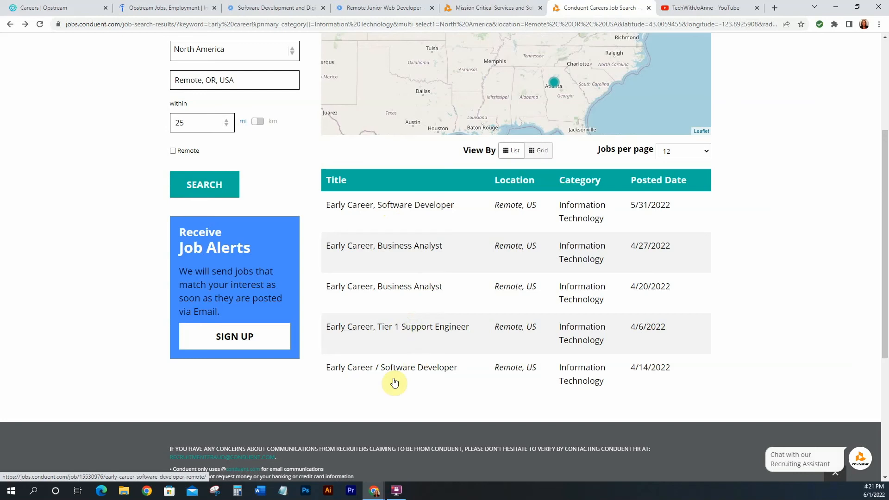
mouse_move(842, 272)
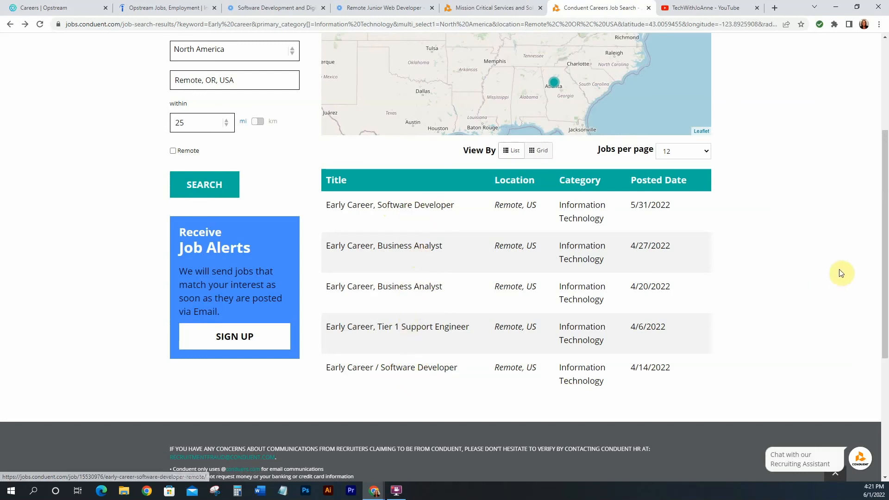
mouse_move(839, 273)
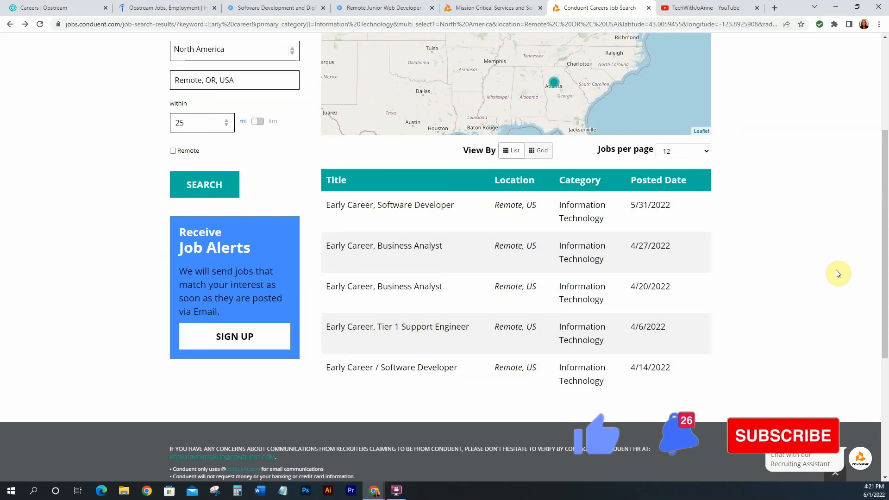
mouse_move(812, 243)
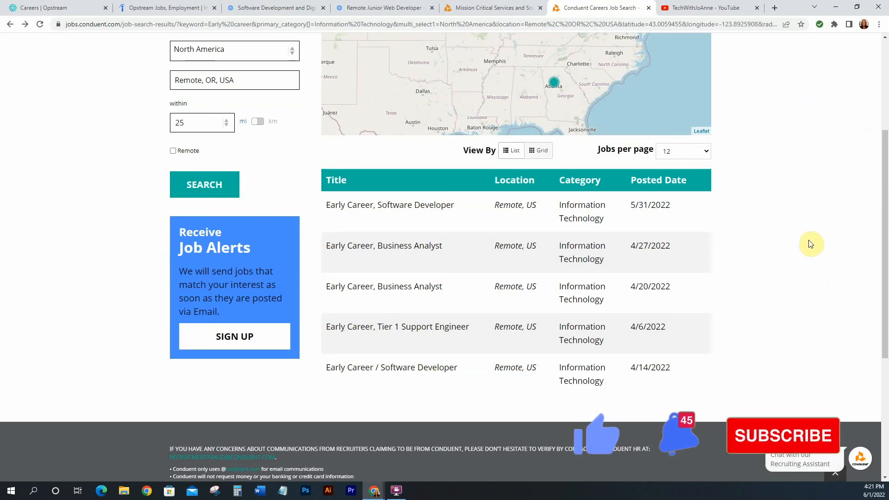
mouse_move(826, 223)
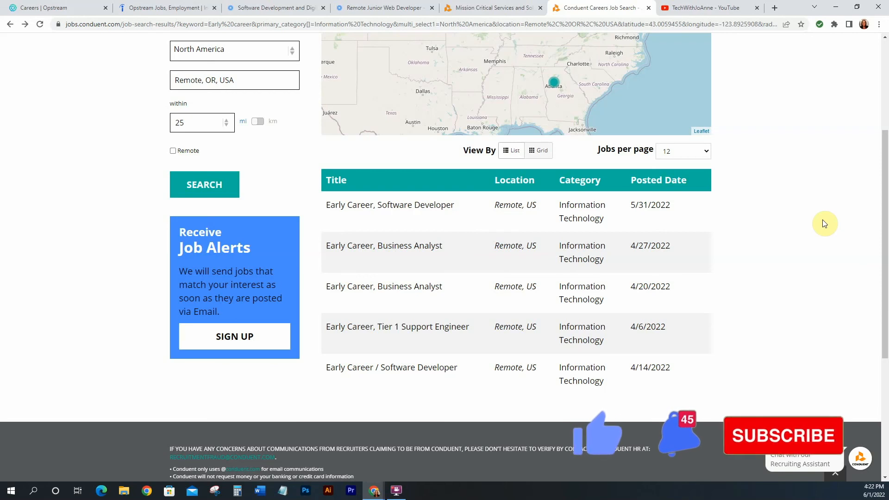
mouse_move(833, 219)
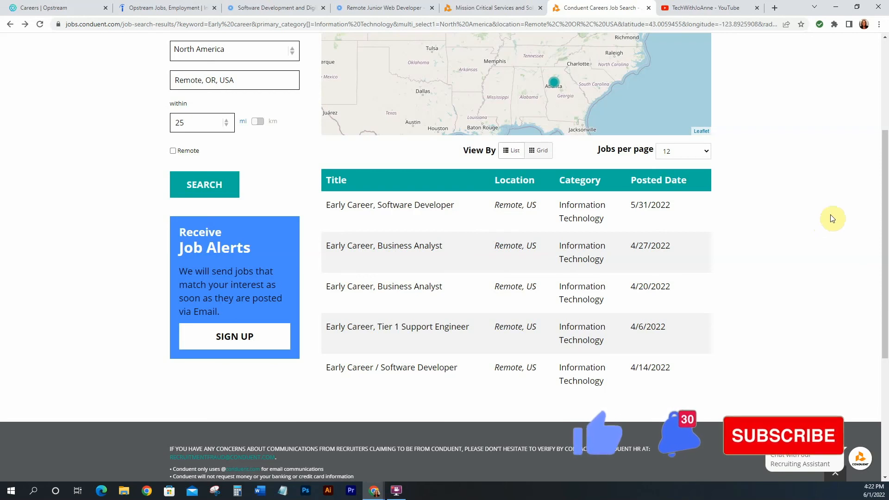